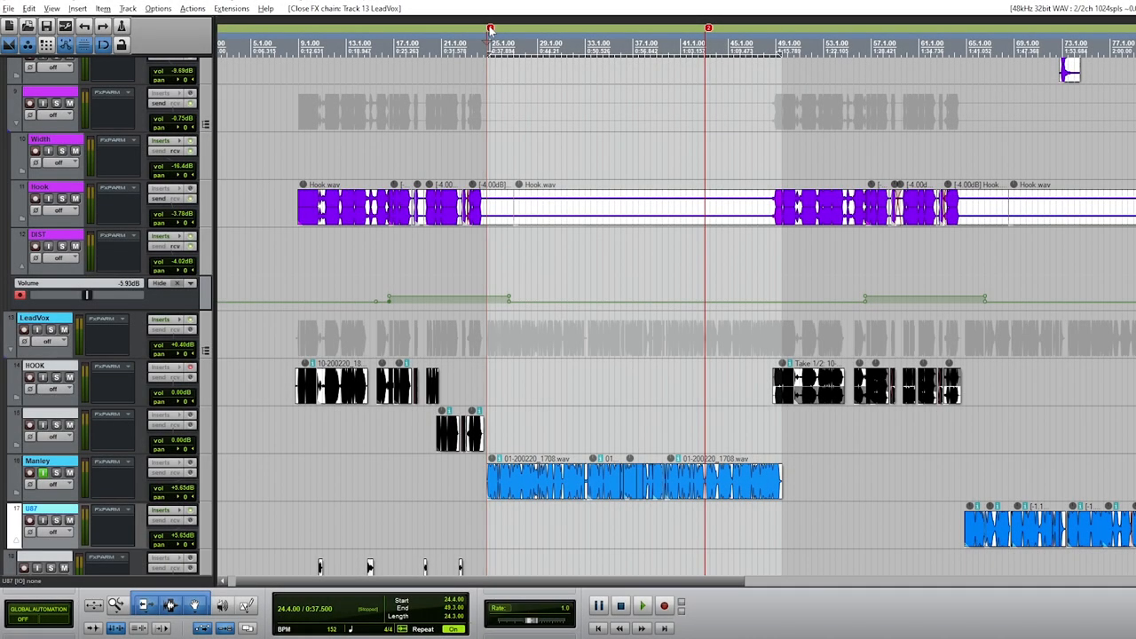
Step: Set band 1 to an Analog Low Shelf and place its node around 188 Hz
{"action": "left_click", "coordinate": [639, 603]}
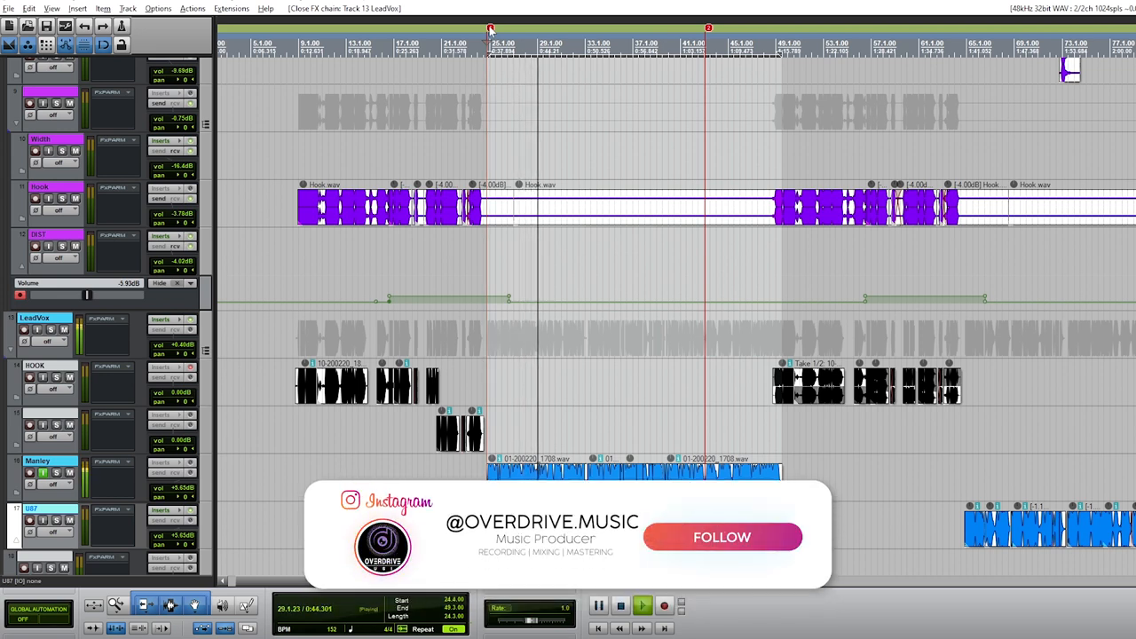
{"action": "left_click", "coordinate": [721, 536]}
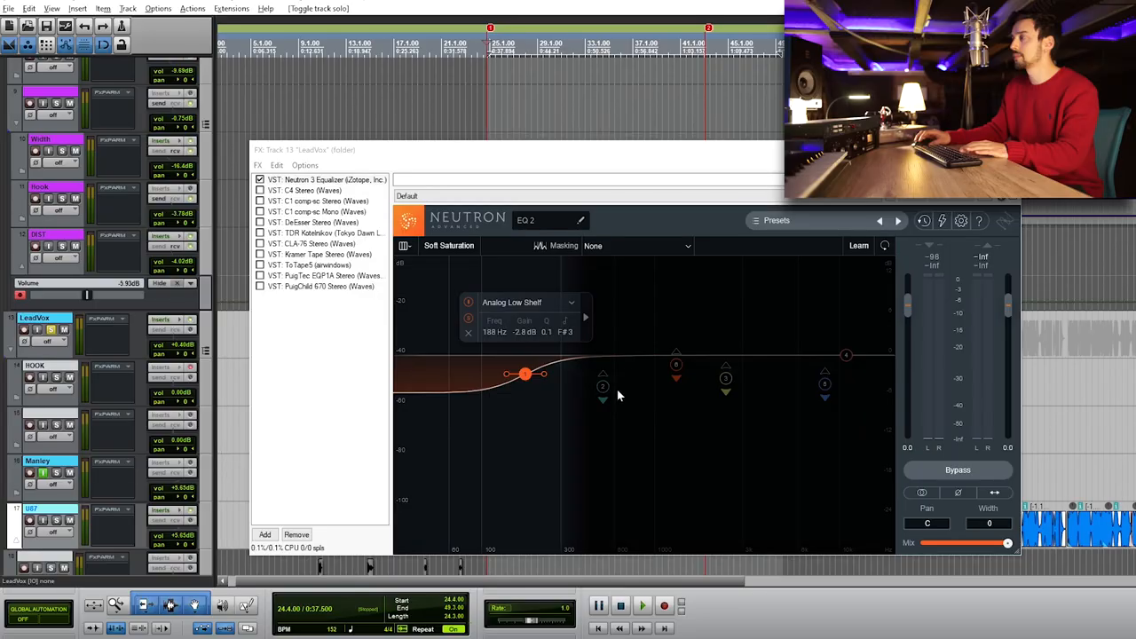
Step: Make bands 3–5 dynamic cuts near 1000 Hz, 2467 Hz and 6400 Hz with negative gain
{"action": "left_click", "coordinate": [603, 387]}
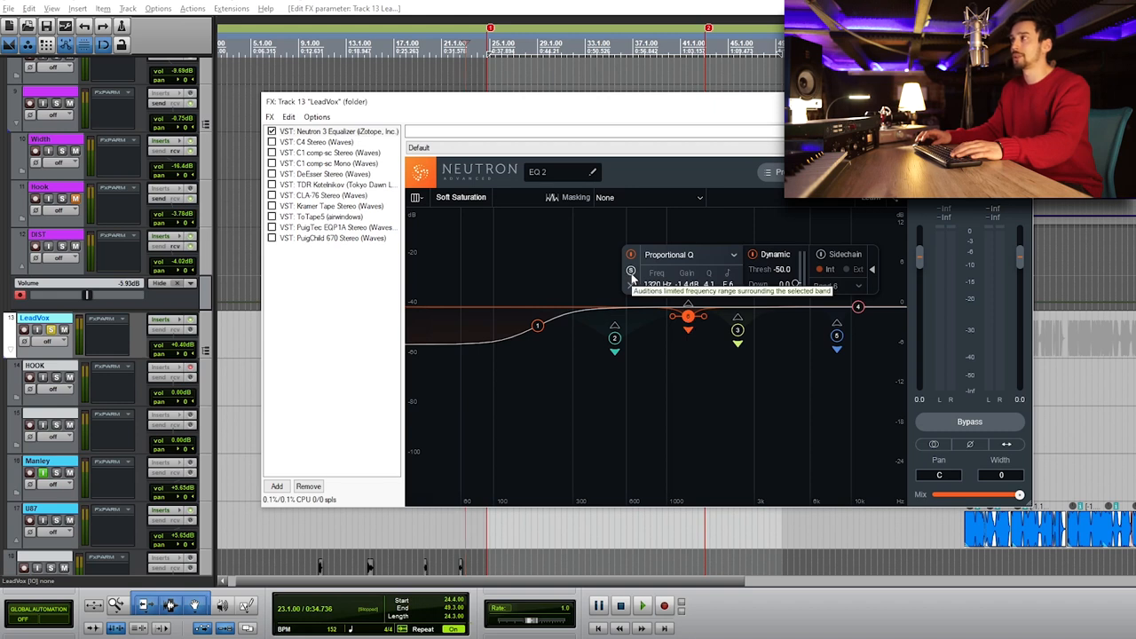
{"action": "left_click", "coordinate": [639, 603]}
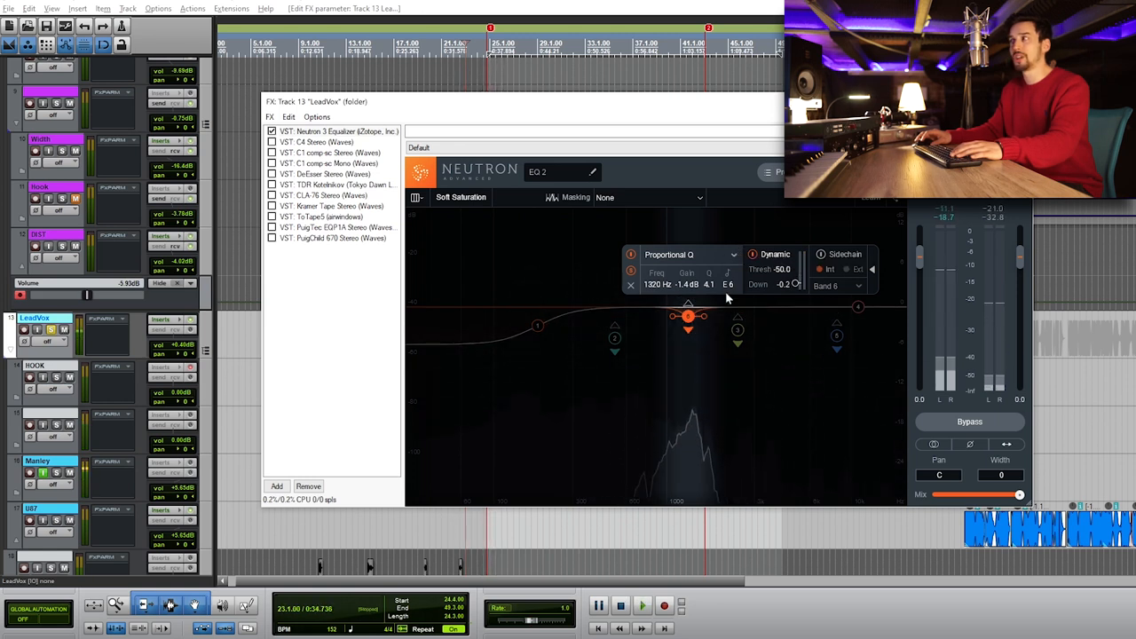
{"action": "left_click_drag", "start_coordinate": [688, 316], "coordinate": [739, 330]}
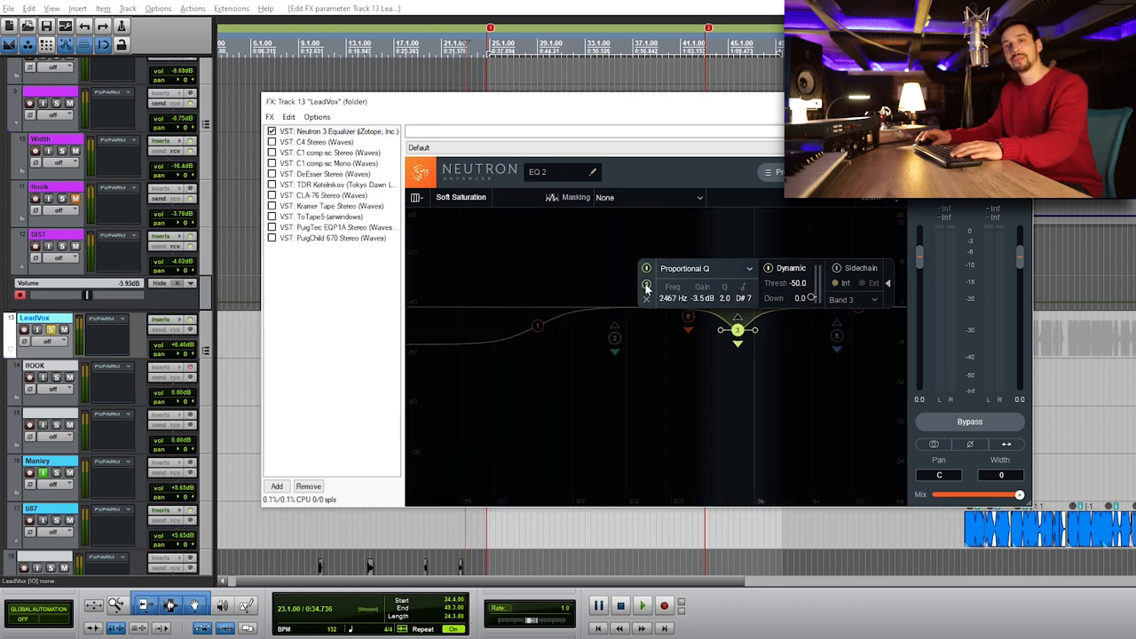
{"action": "left_click", "coordinate": [639, 604]}
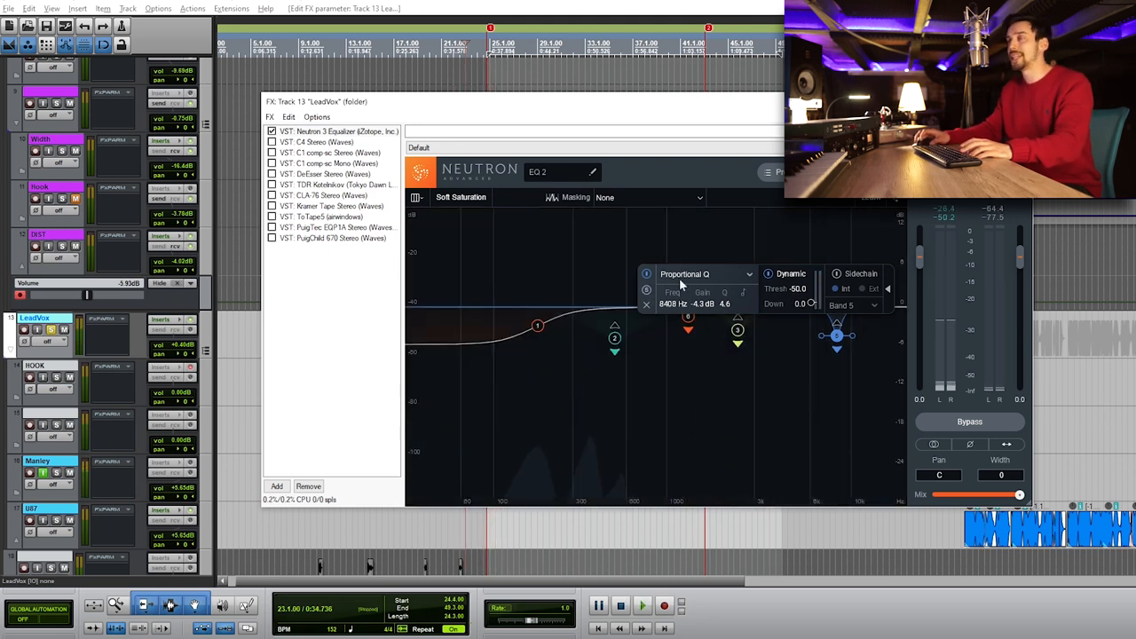
Step: Enable the C4 multiband processor and raise its Output fader to 2.6 dB
{"action": "left_click", "coordinate": [319, 149]}
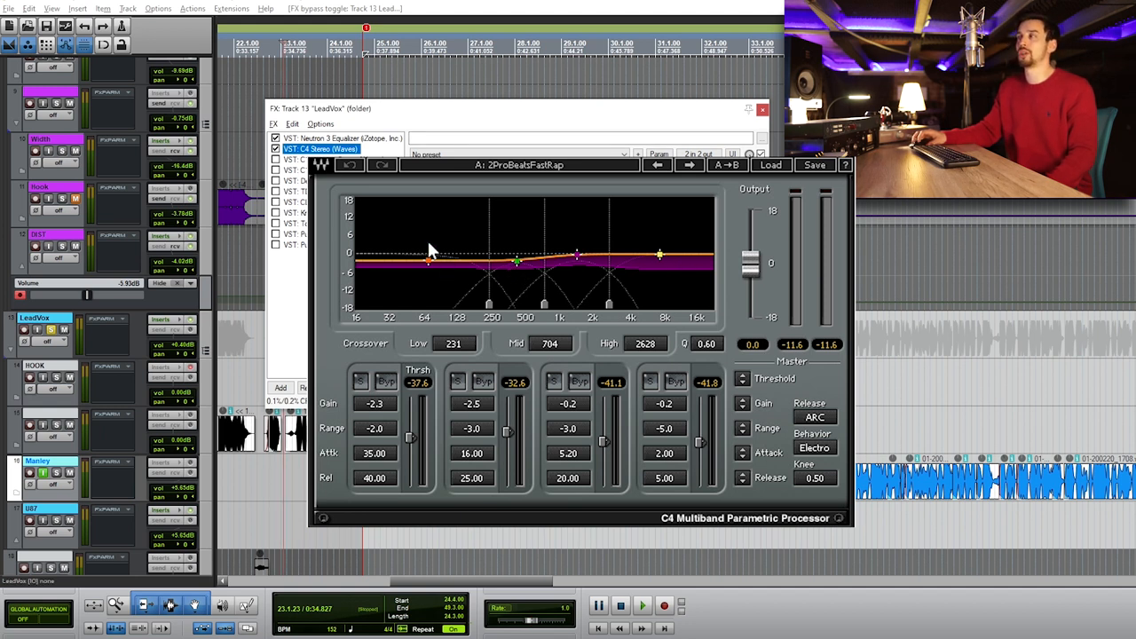
{"action": "left_click", "coordinate": [638, 603]}
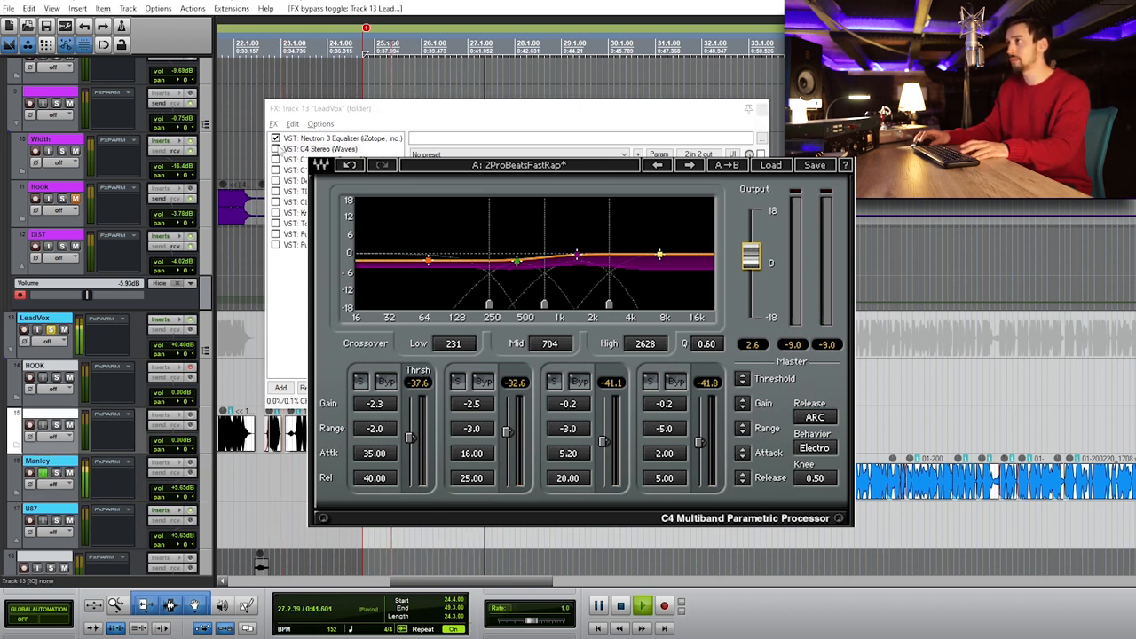
Step: Enable and select the C1 comp-sc sidechain compressor in the chain
{"action": "left_click", "coordinate": [328, 149]}
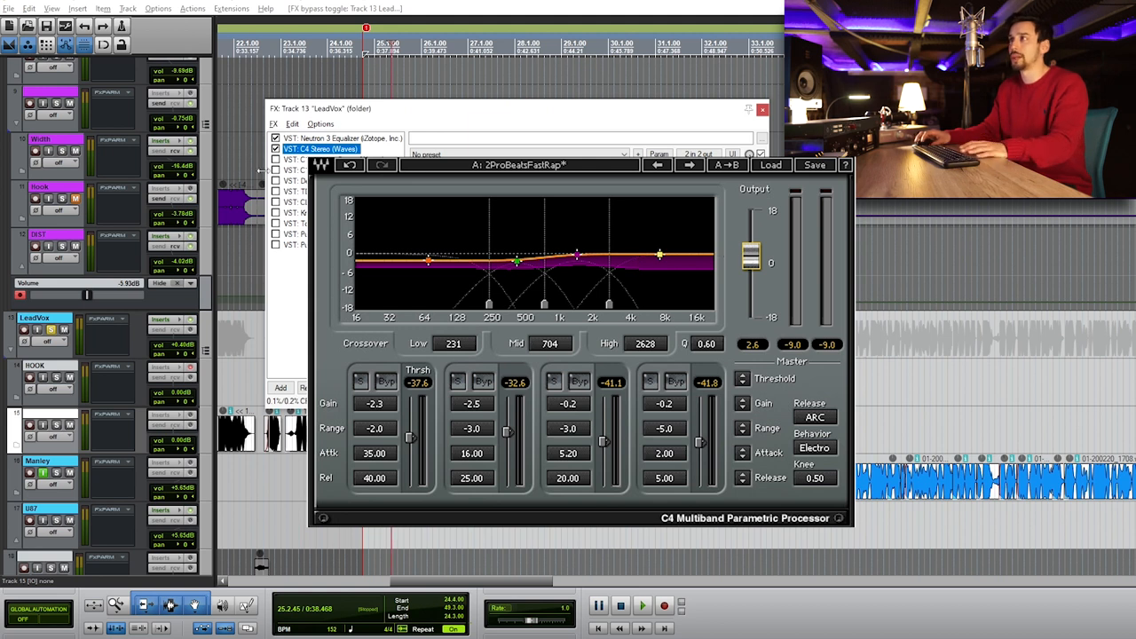
{"action": "left_click", "coordinate": [330, 152]}
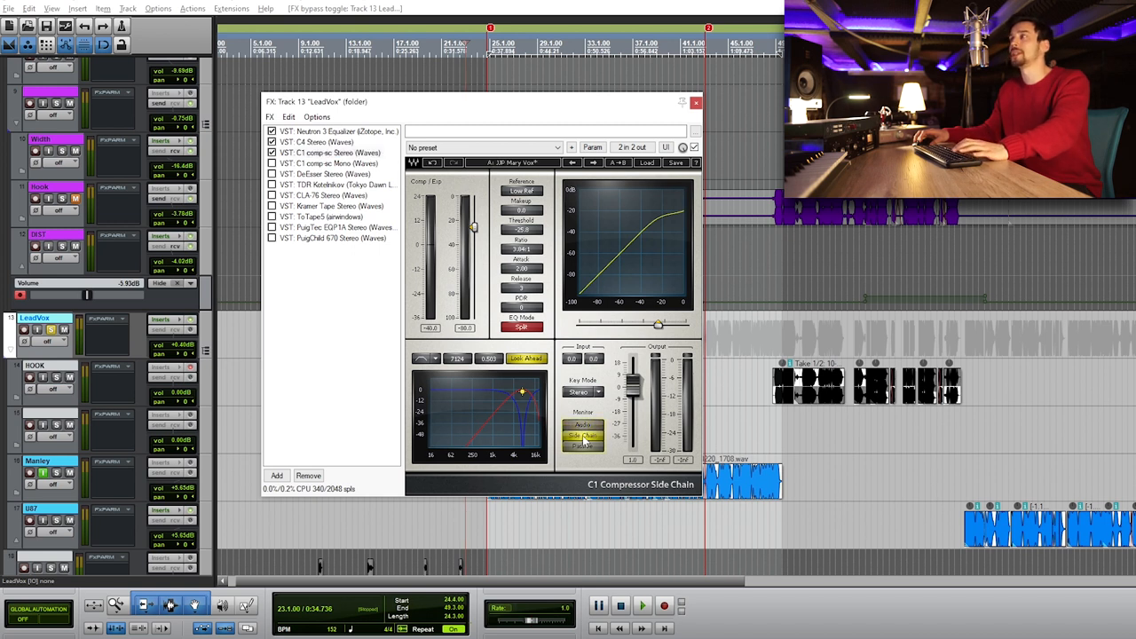
{"action": "left_click", "coordinate": [631, 605]}
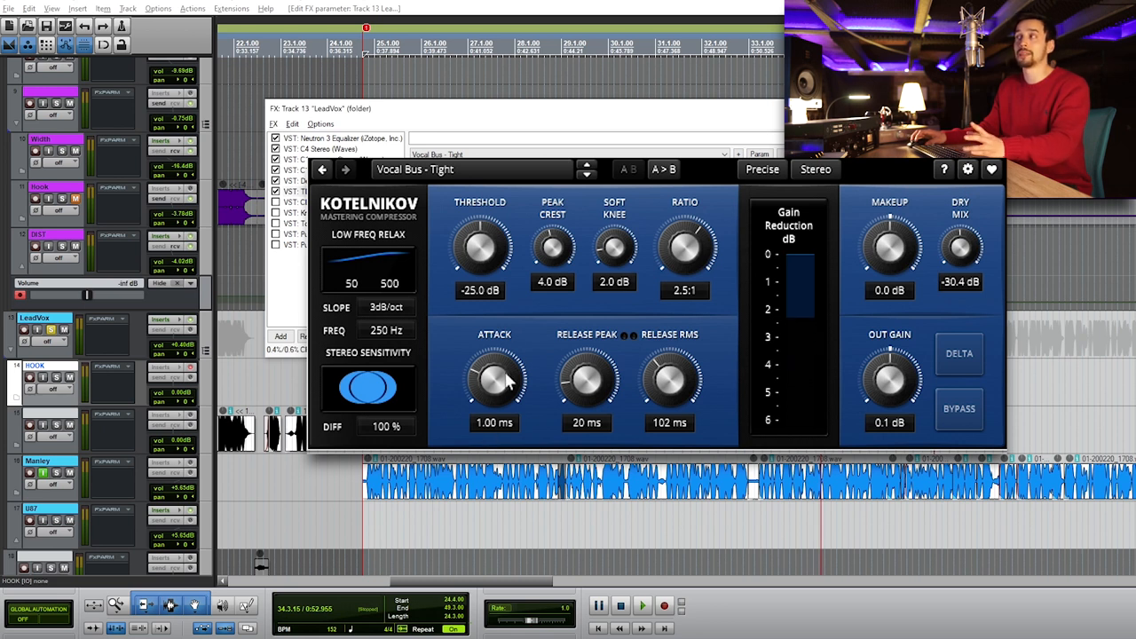
{"action": "mouse_move", "coordinate": [494, 408]}
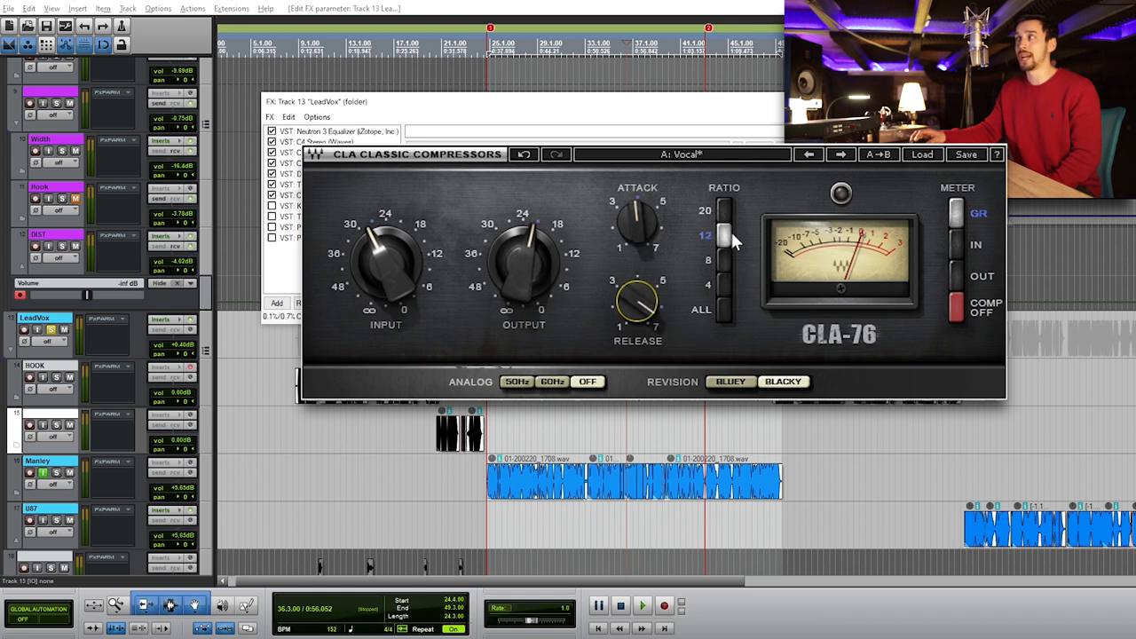
{"action": "mouse_move", "coordinate": [730, 247]}
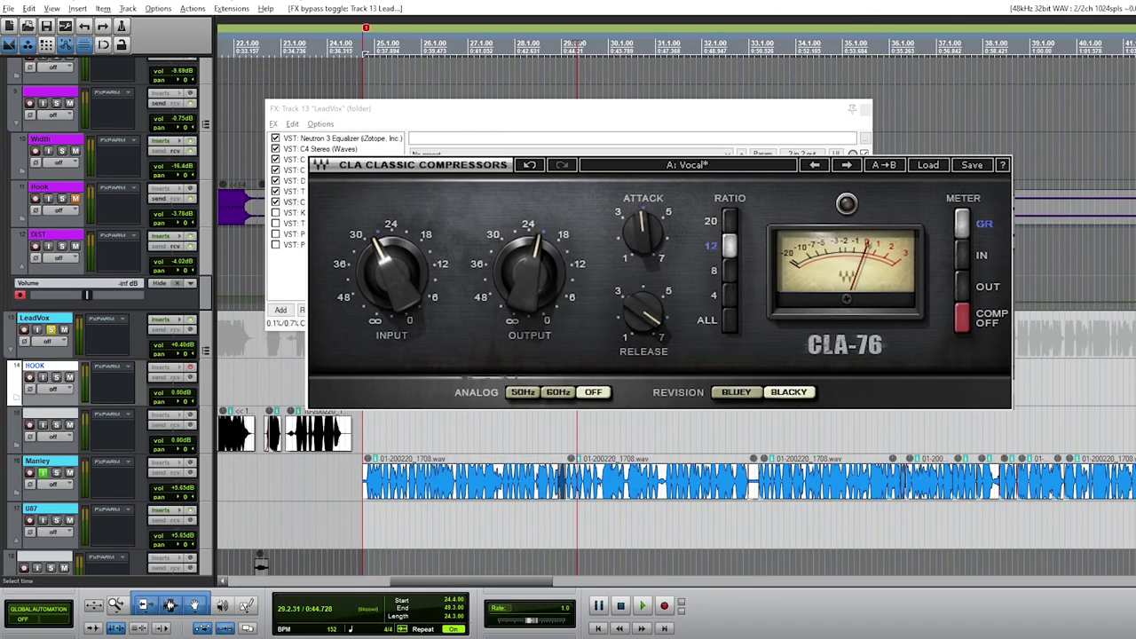
Step: Show the Kramer Tape Stereo plugin's interface from the LeadVox FX list
{"action": "left_click", "coordinate": [642, 600]}
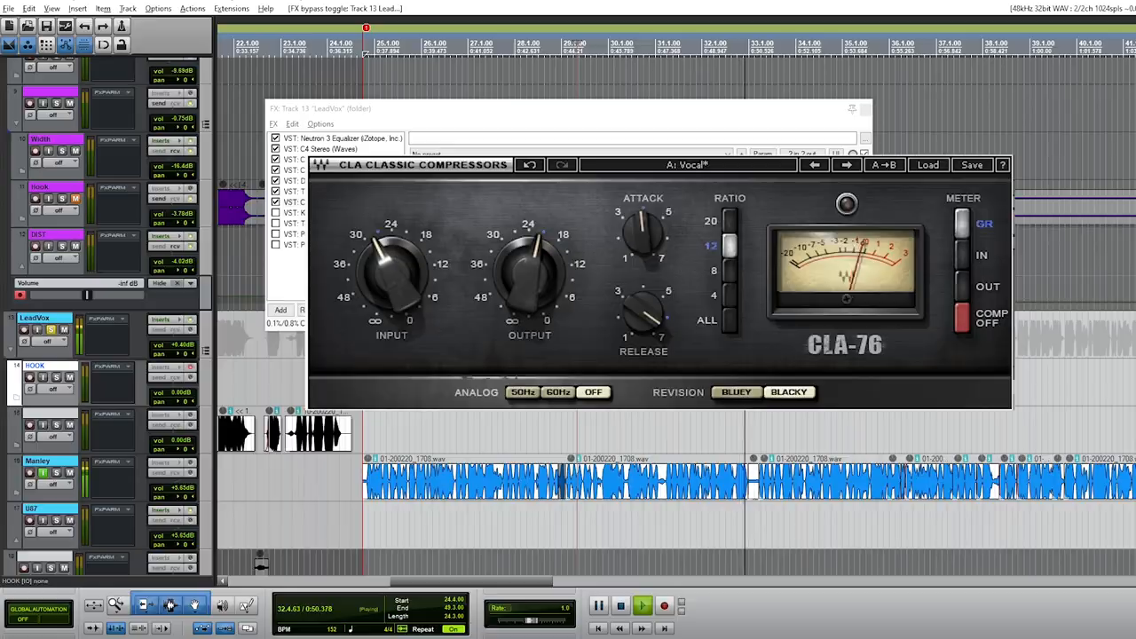
{"action": "left_click", "coordinate": [330, 205]}
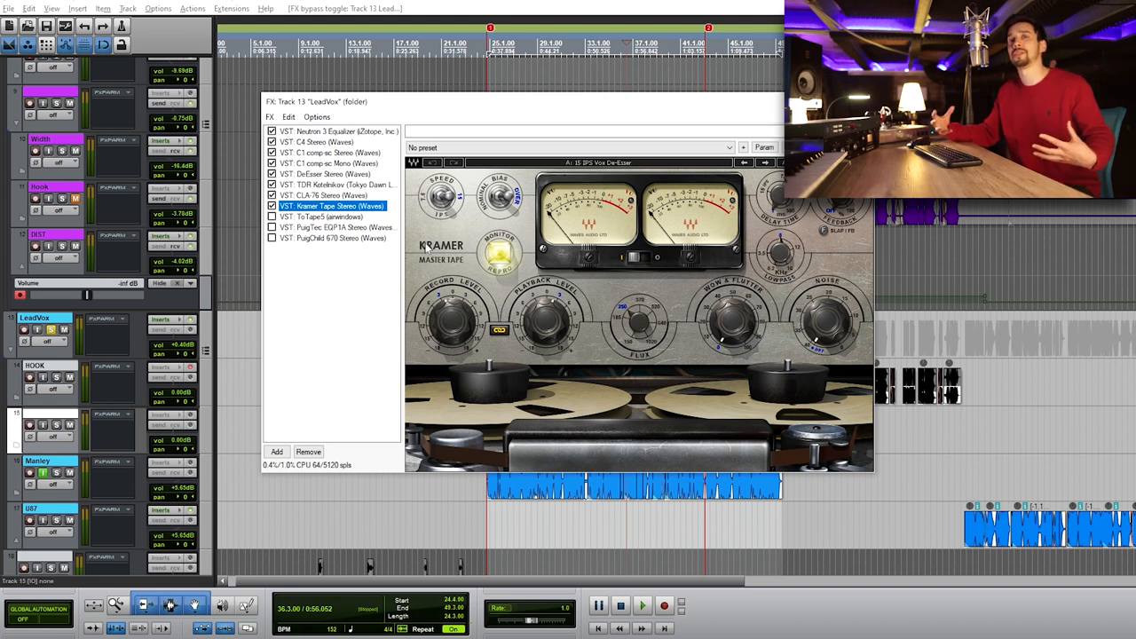
Step: Show the ToTape5 (airwindows) sliders, then select the PuigTec EQP-1A entry
{"action": "left_click", "coordinate": [639, 604]}
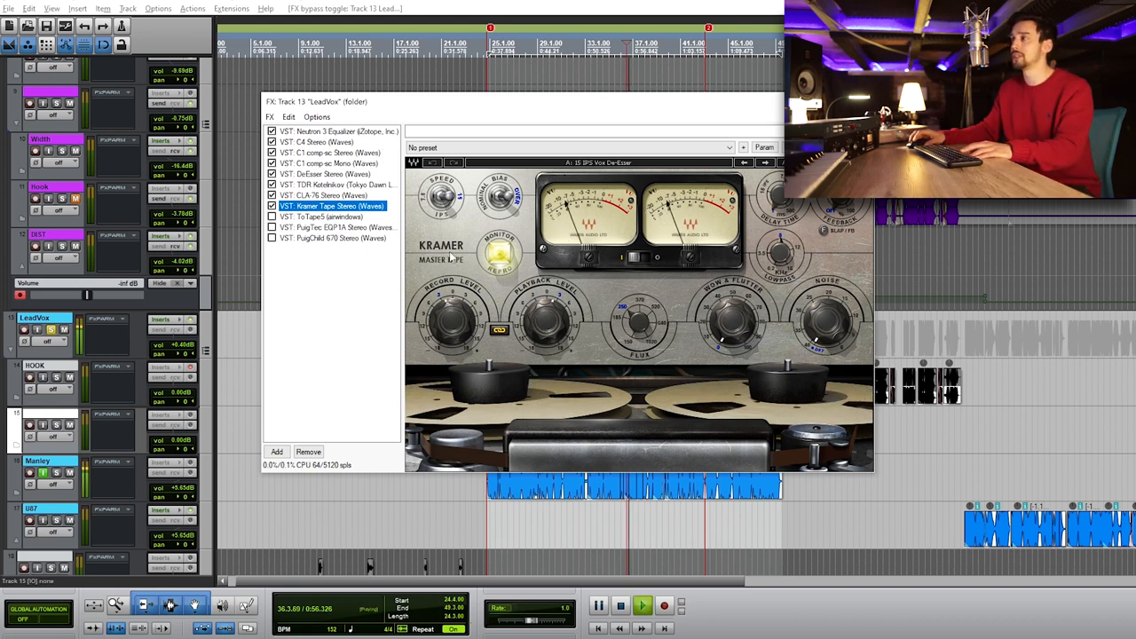
{"action": "left_click", "coordinate": [328, 223]}
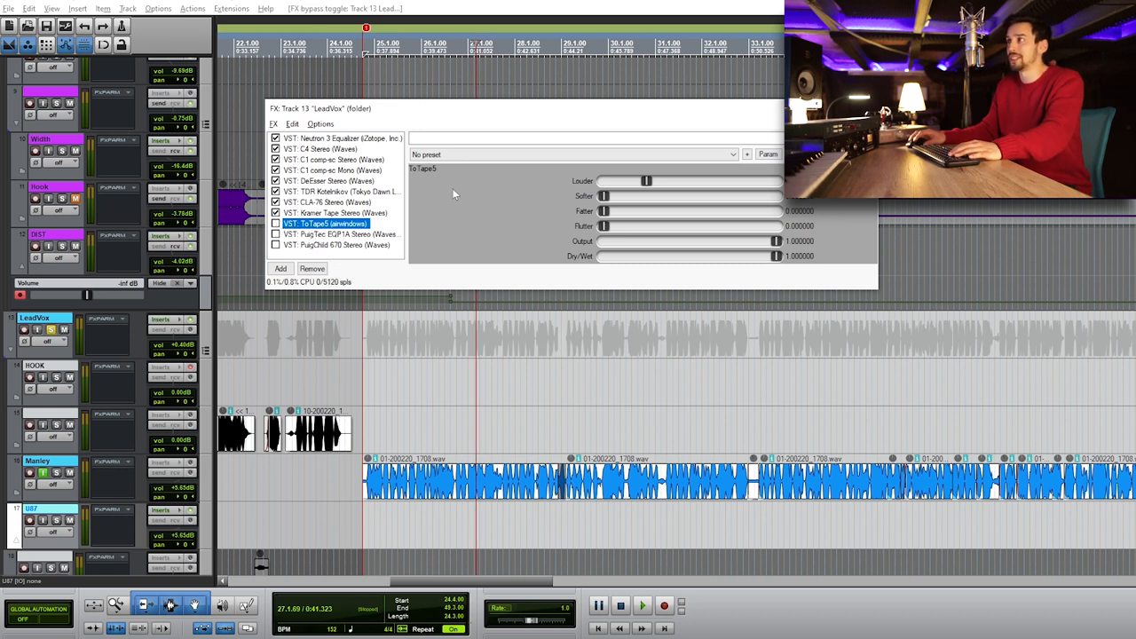
{"action": "left_click", "coordinate": [328, 224]}
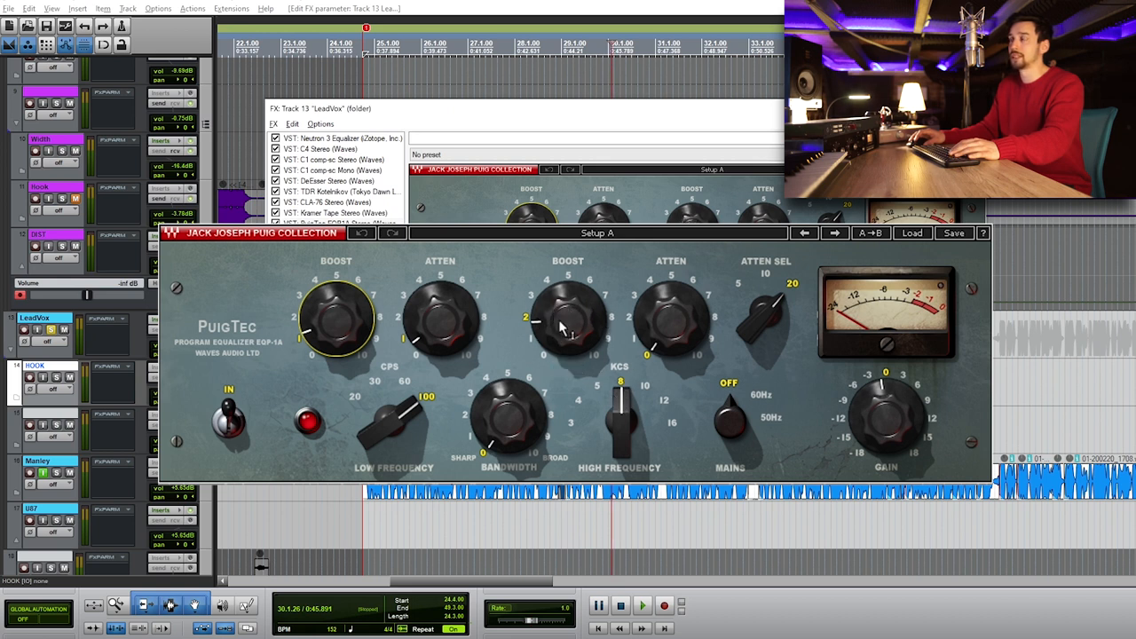
Step: Display the PuigTec EQP1A Stereo window, moving on to the PuigChild 670 compressor
{"action": "left_click", "coordinate": [646, 601]}
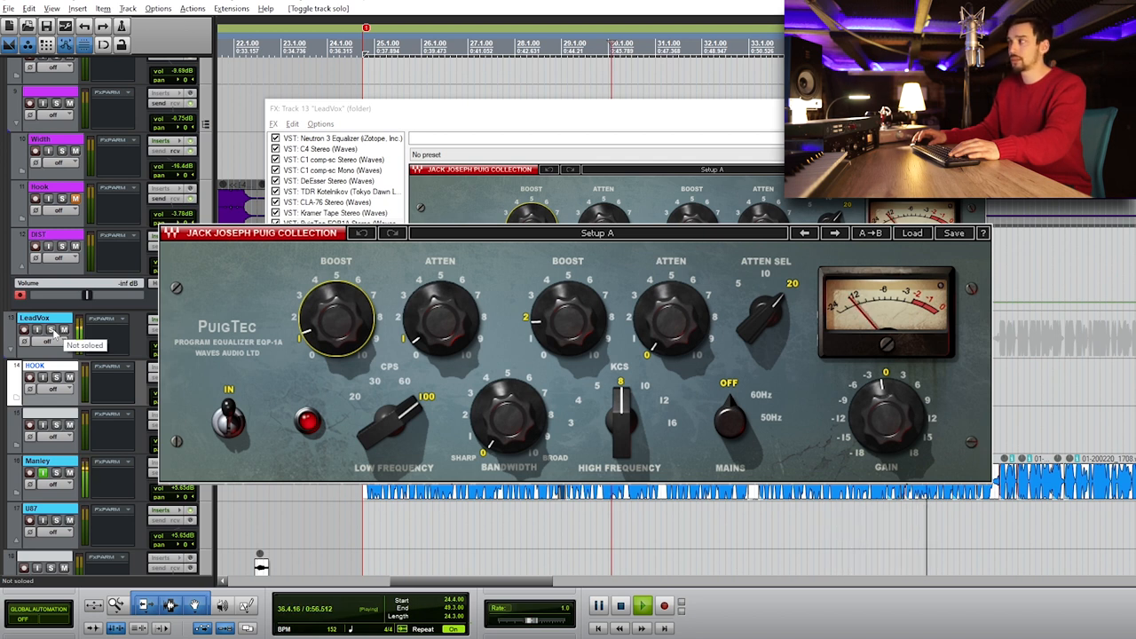
{"action": "left_click", "coordinate": [351, 234]}
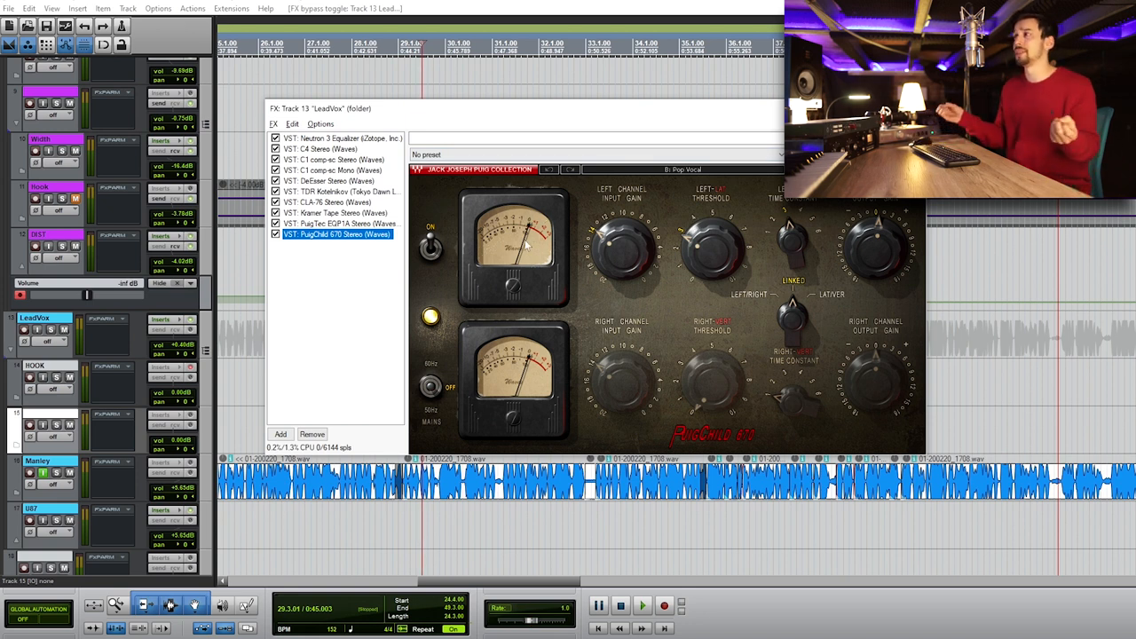
{"action": "mouse_move", "coordinate": [564, 309]}
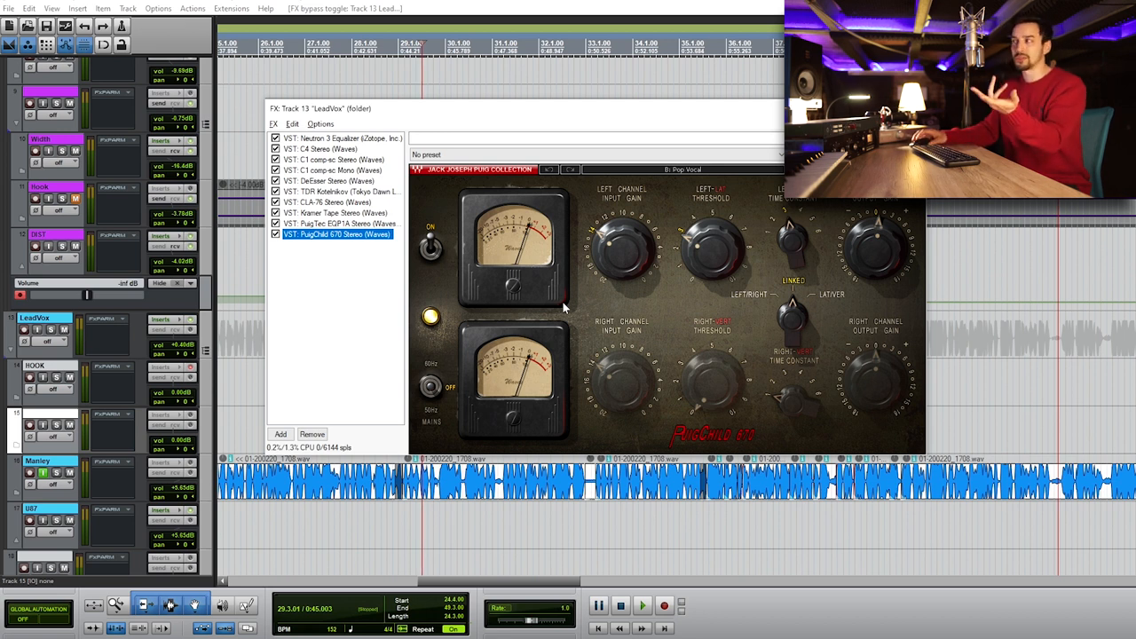
Step: Show the Neutron 3 Equalizer in the U87 track's FX chain
{"action": "left_click", "coordinate": [637, 602]}
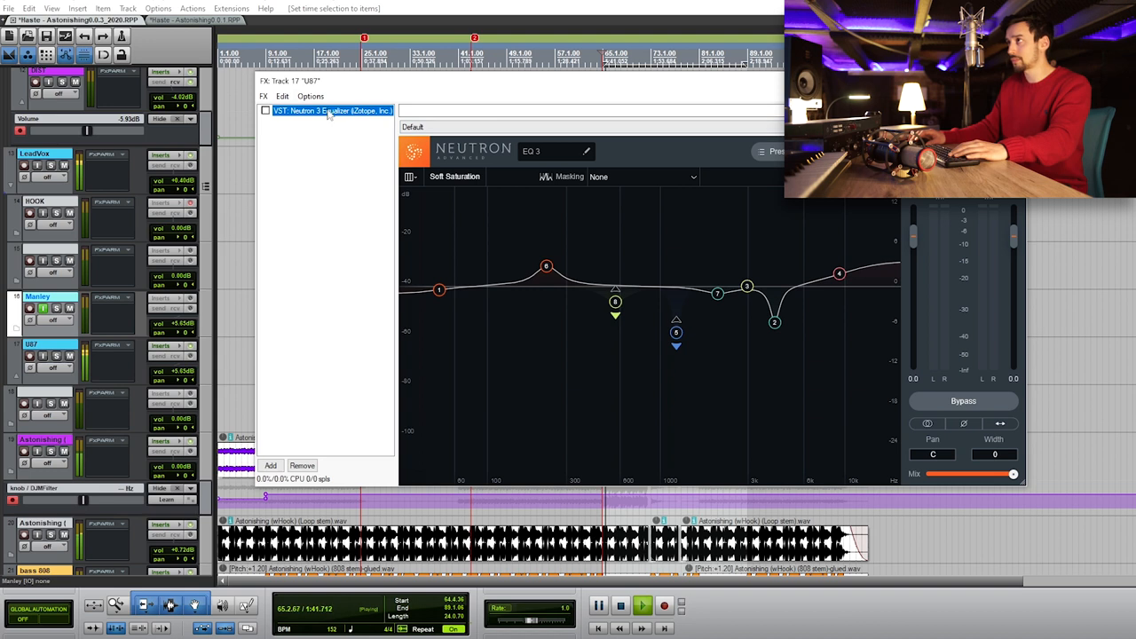
Step: Enable the U87 Neutron EQ and add a narrow -5.5 dB bell at 4304 Hz
{"action": "left_click", "coordinate": [262, 110]}
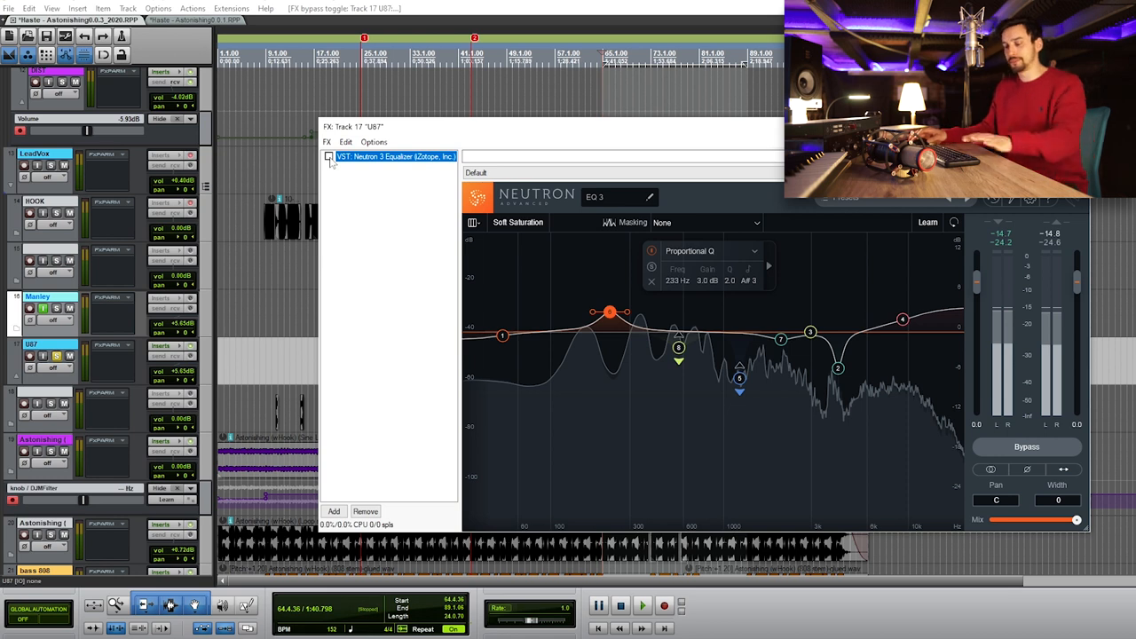
{"action": "left_click", "coordinate": [639, 607]}
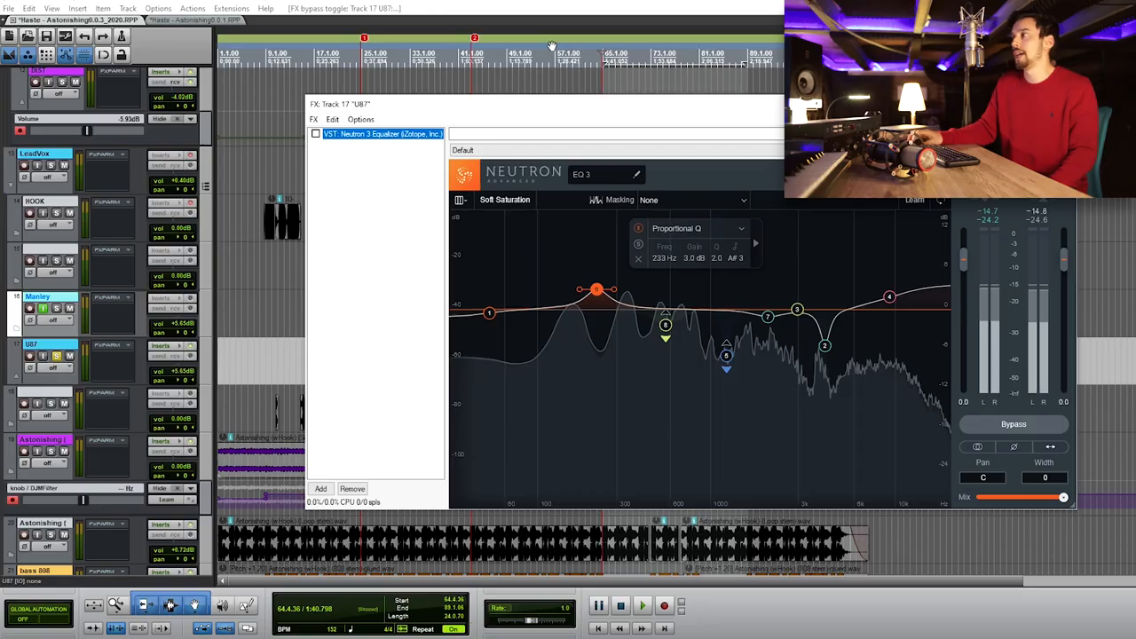
{"action": "mouse_move", "coordinate": [543, 335]}
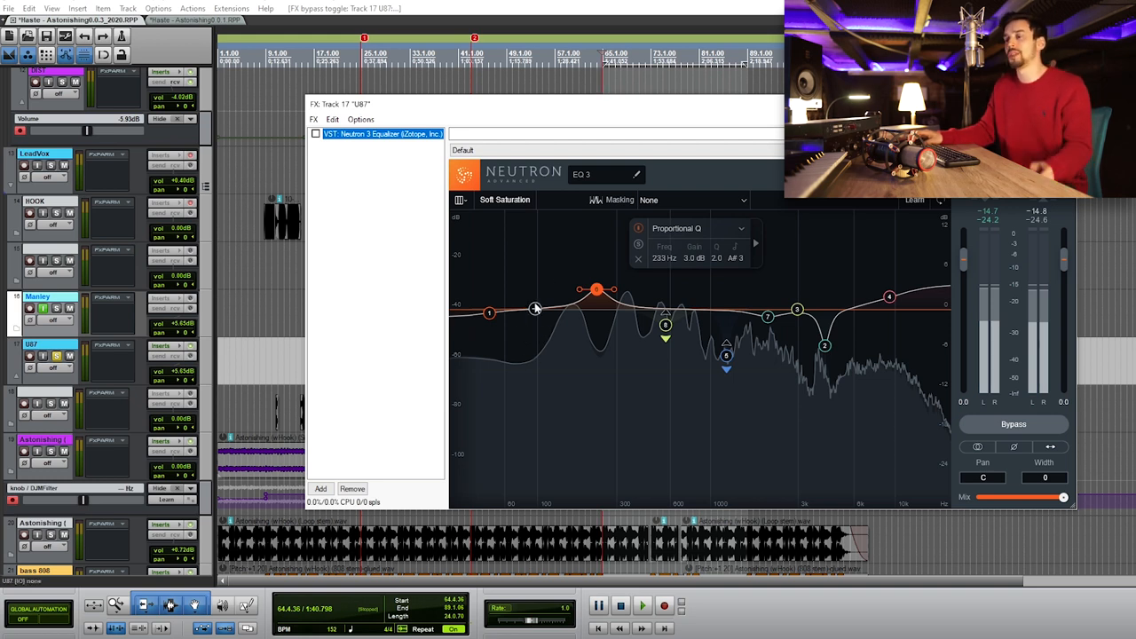
{"action": "mouse_move", "coordinate": [572, 247]}
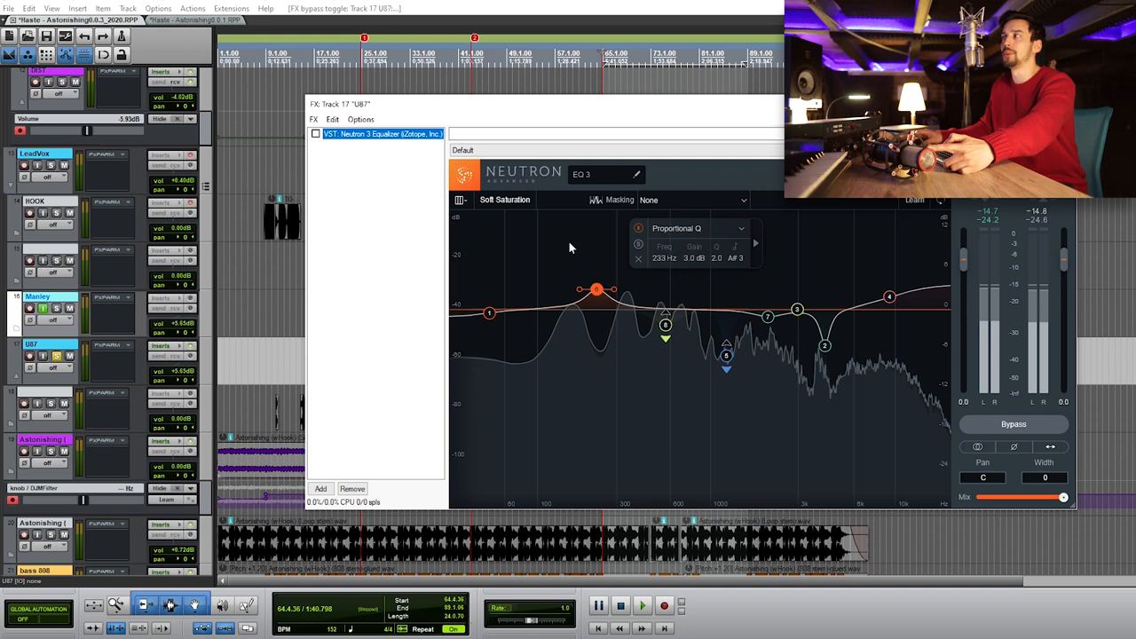
{"action": "mouse_move", "coordinate": [593, 289]}
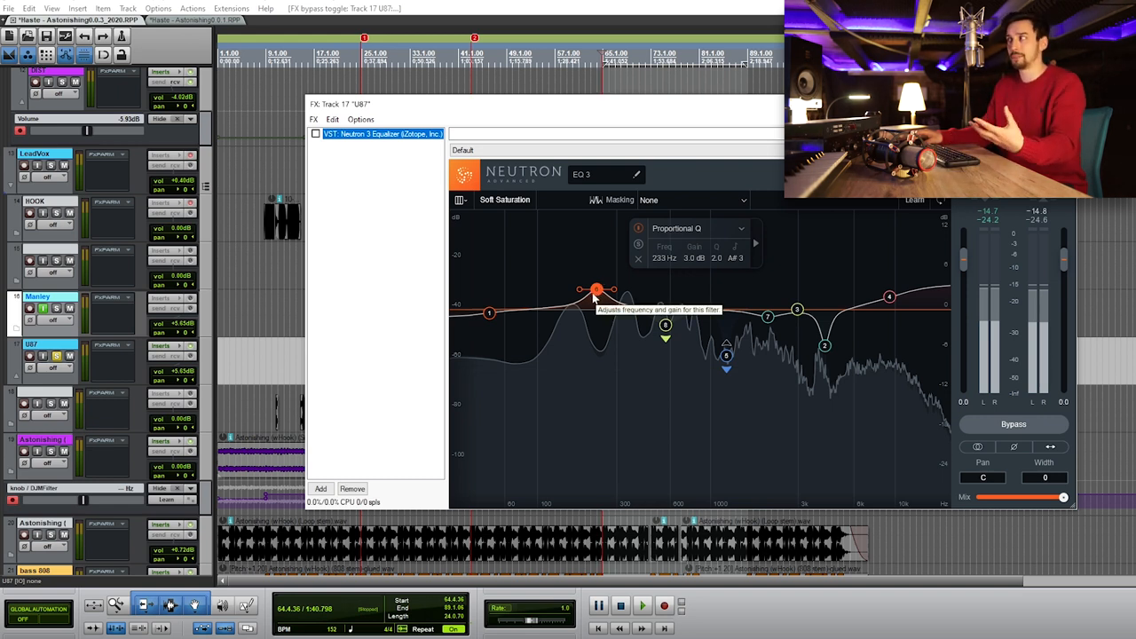
{"action": "mouse_move", "coordinate": [823, 348]}
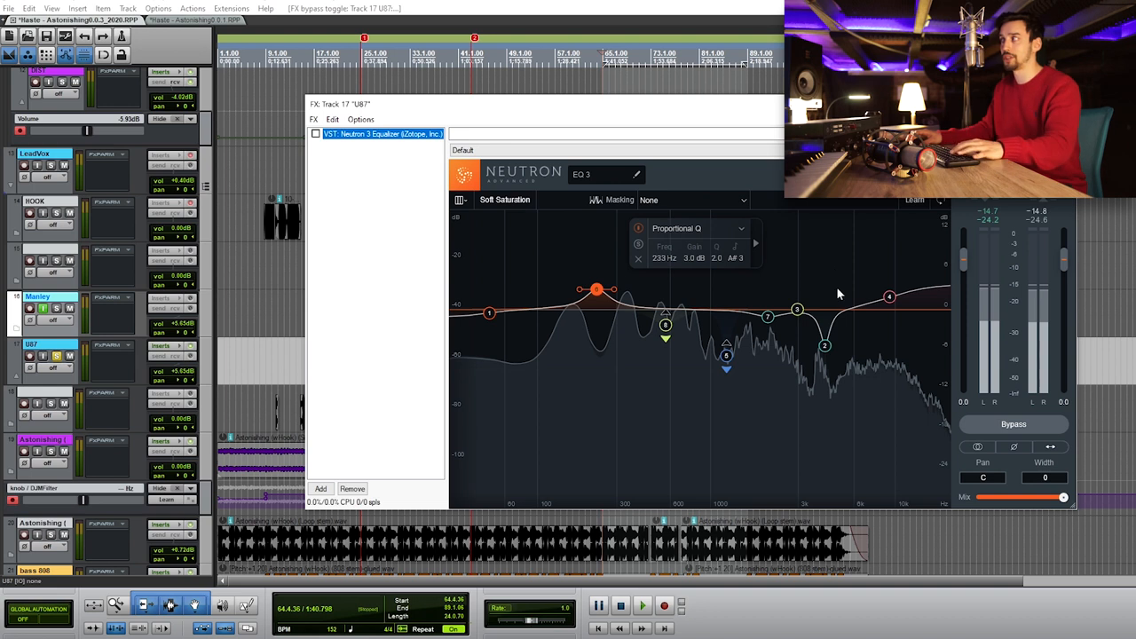
{"action": "left_click", "coordinate": [889, 296]}
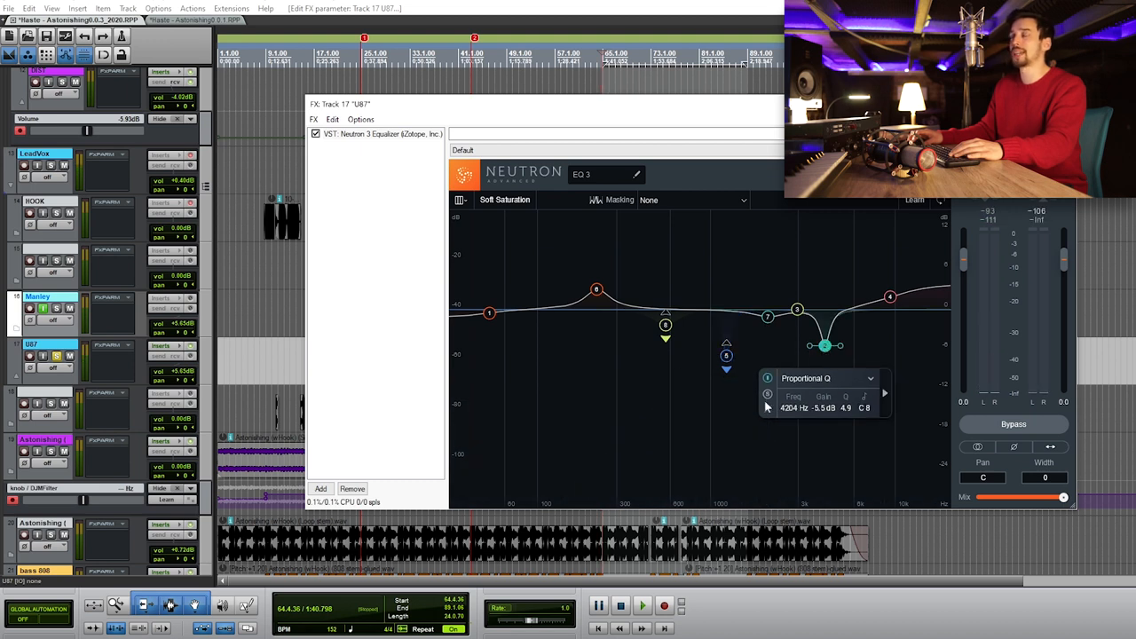
Step: Bypass the EQ to A/B against the original, then close the FX window
{"action": "left_click", "coordinate": [766, 394]}
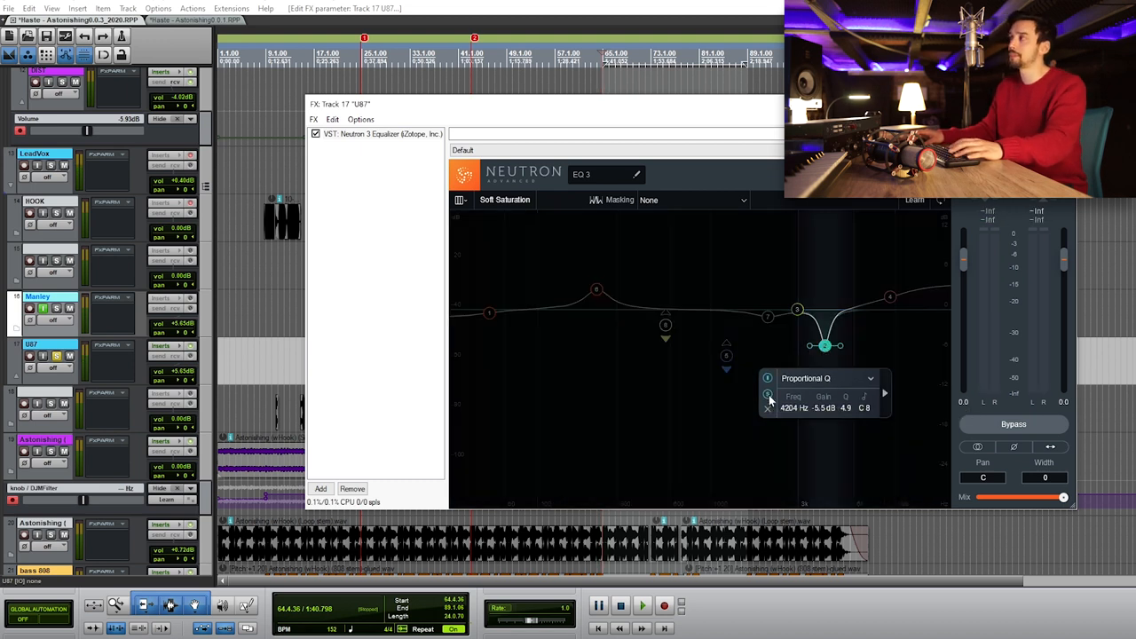
{"action": "left_click", "coordinate": [642, 606]}
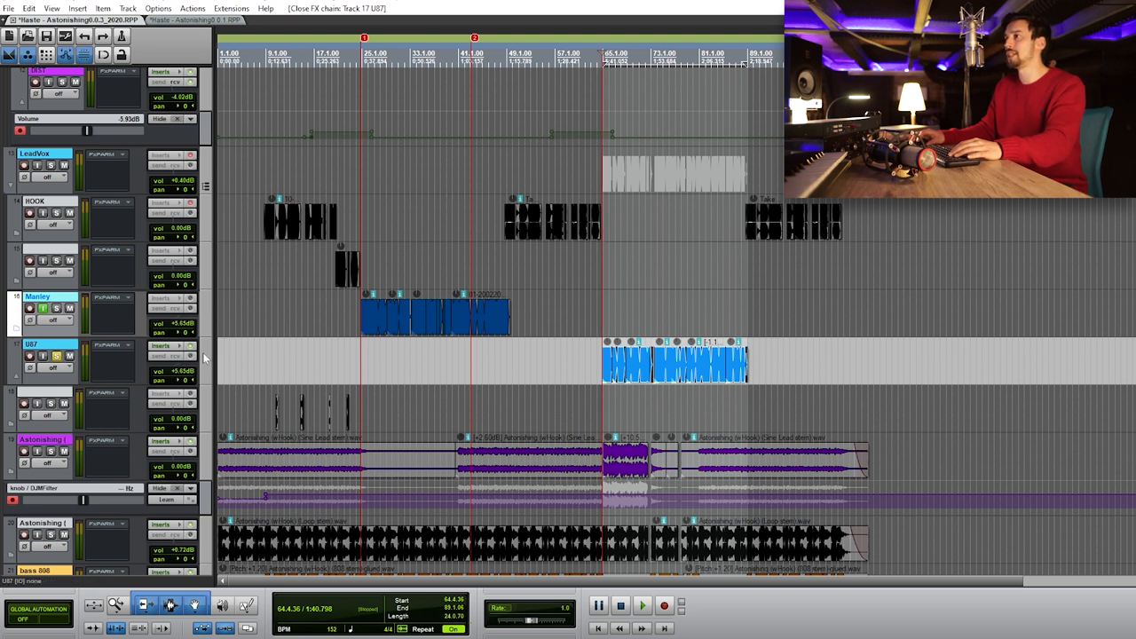
Step: Show the WavesTune Mono plugin in the HOOK track's FX chain
{"action": "left_click", "coordinate": [39, 155]}
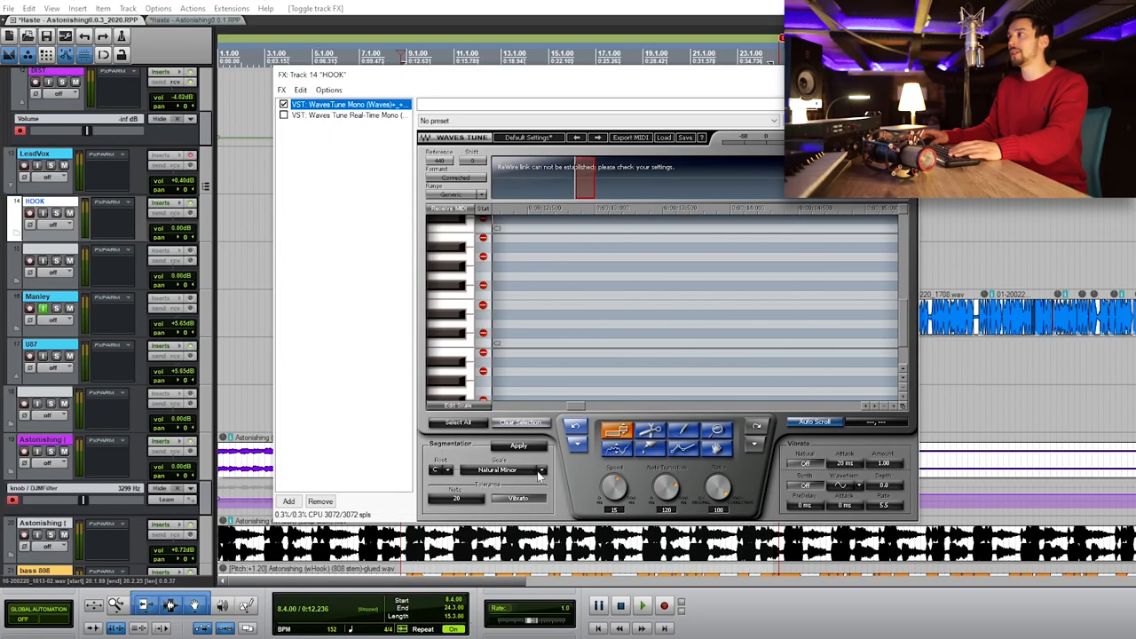
Step: Confirm the Natural Minor scale and play the hook so WavesTune captures the notes
{"action": "left_click", "coordinate": [506, 468]}
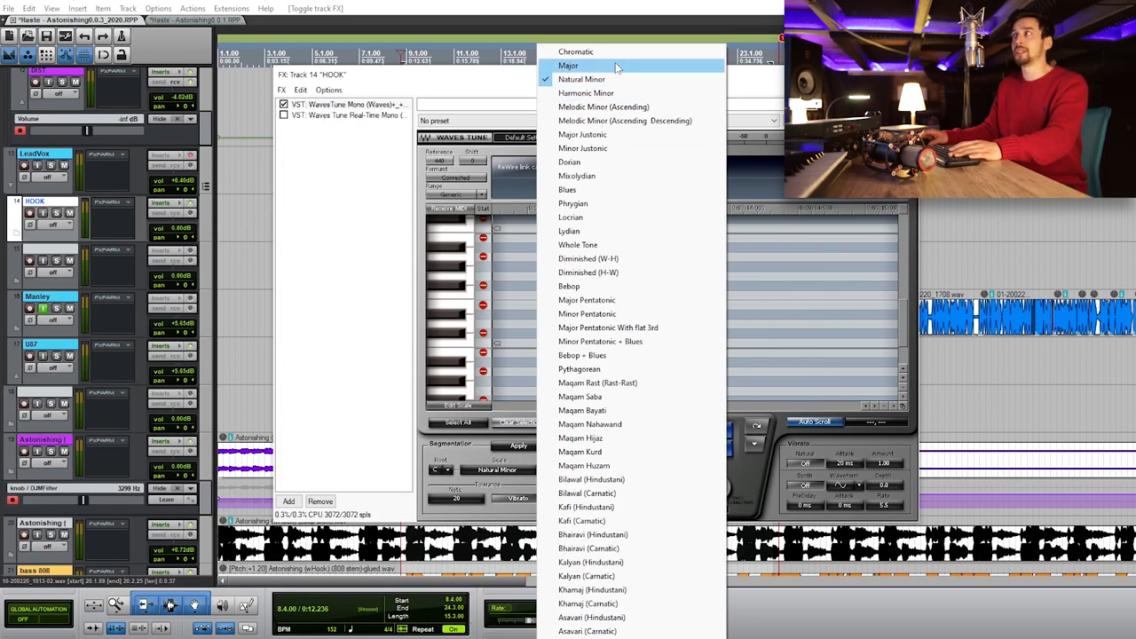
{"action": "mouse_move", "coordinate": [602, 51]}
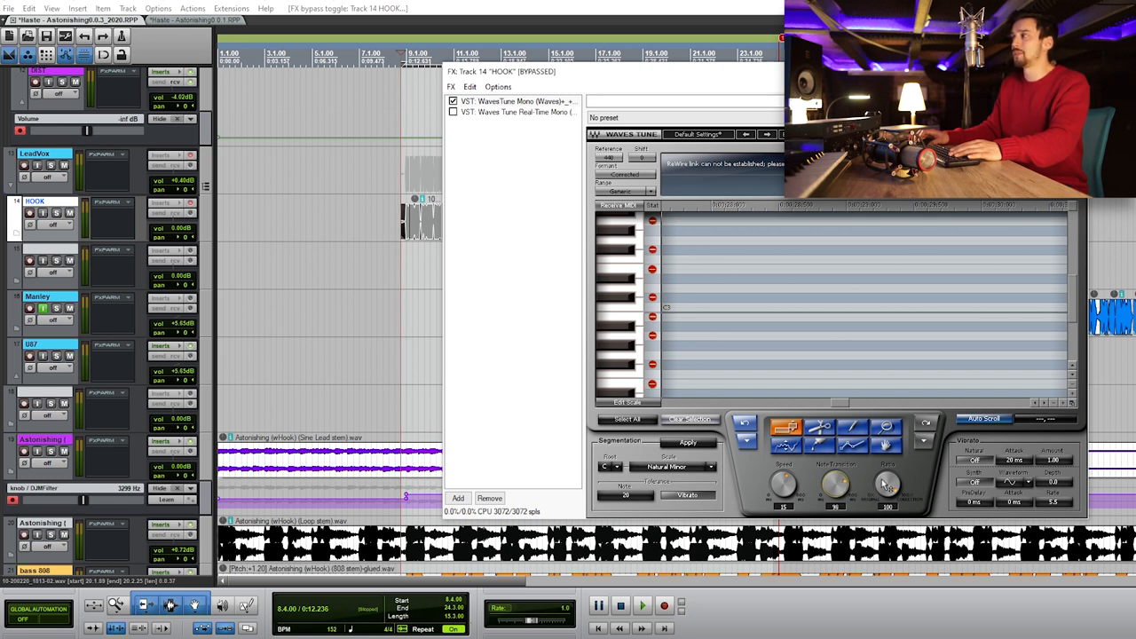
{"action": "left_click_drag", "start_coordinate": [887, 483], "coordinate": [887, 497]}
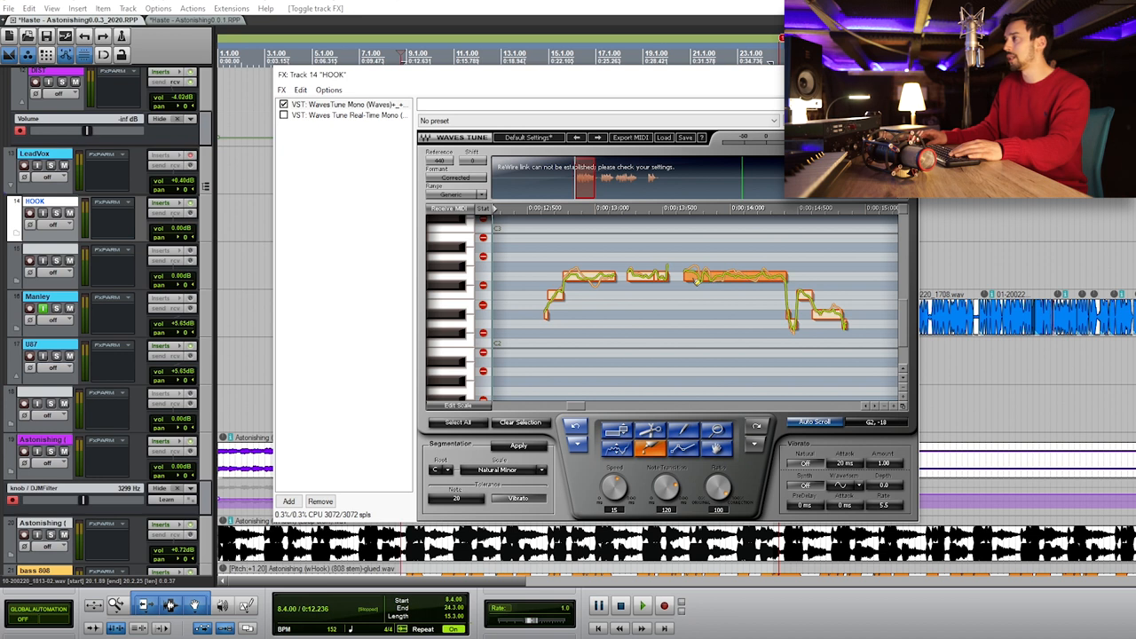
Step: Choose a note editing tool and capture more detected pitch notes further through the hook
{"action": "left_click_drag", "start_coordinate": [665, 483], "coordinate": [666, 505]}
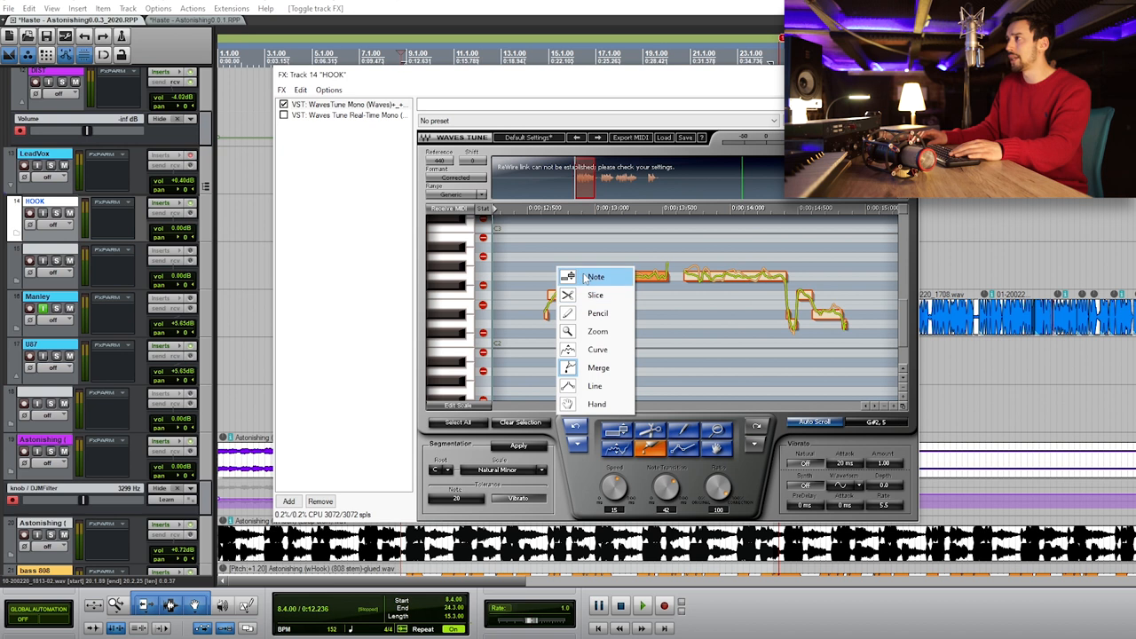
{"action": "left_click", "coordinate": [593, 277]}
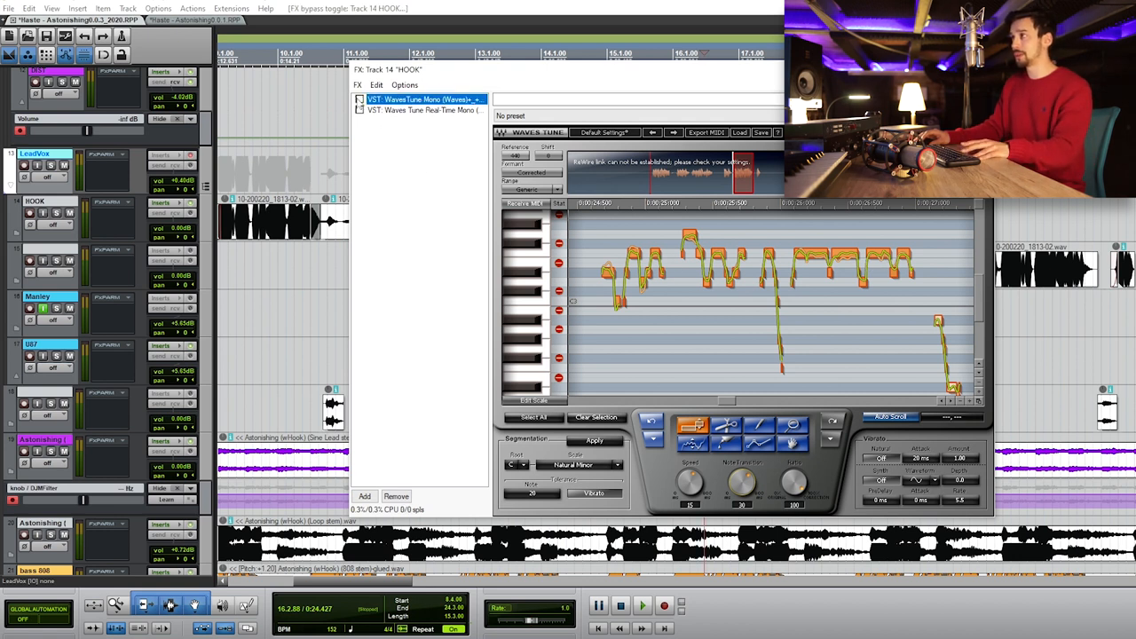
Step: Play the tuned hook, toggling playback to audition the pitch correction on one note
{"action": "left_click", "coordinate": [635, 603]}
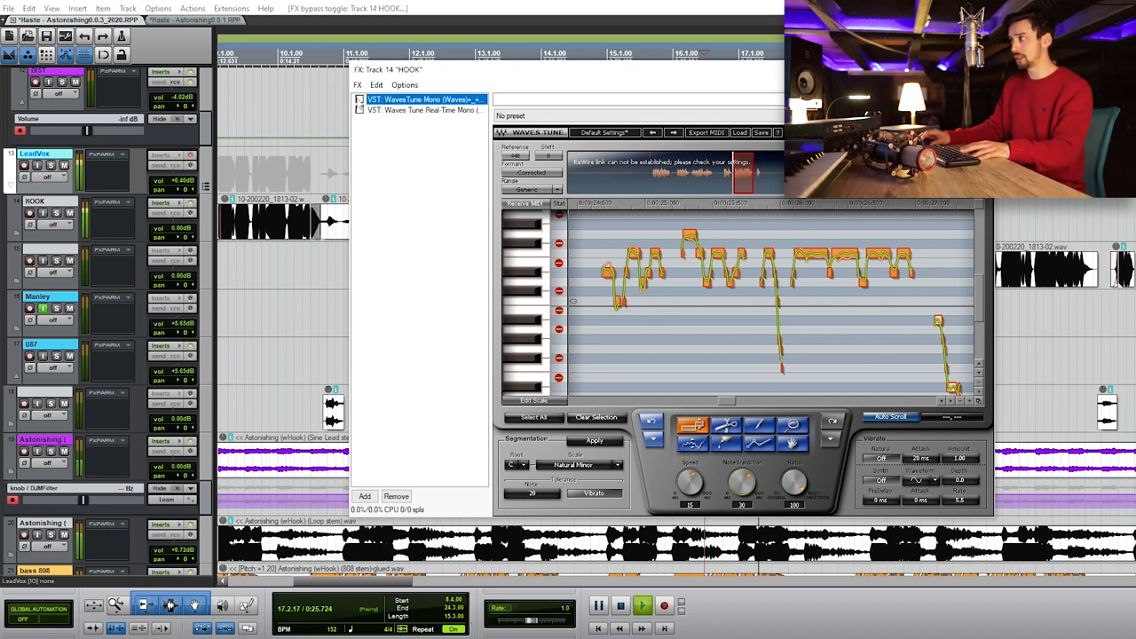
{"action": "left_click", "coordinate": [635, 603]}
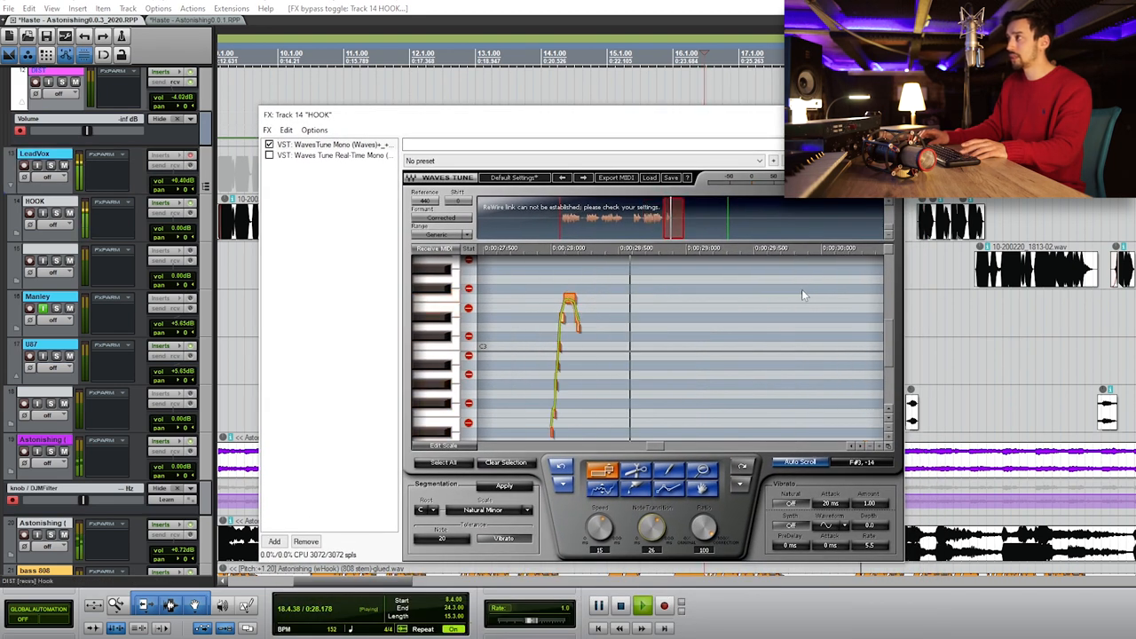
{"action": "left_click", "coordinate": [614, 605]}
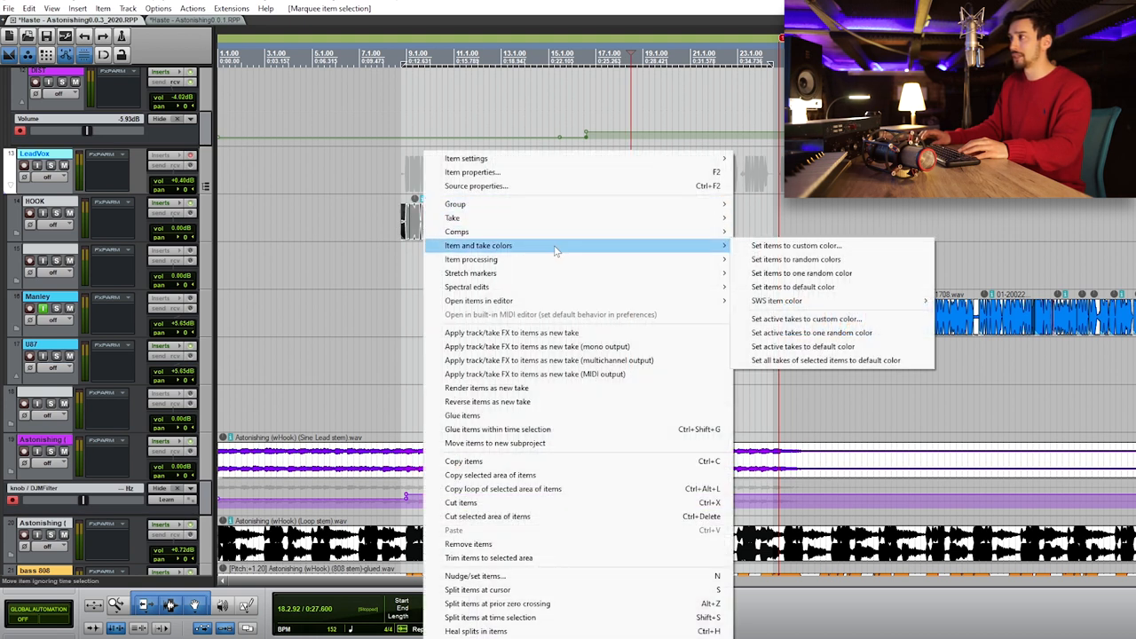
Step: Show the Items and take colors submenu for the selected vocal items
{"action": "left_click", "coordinate": [536, 346]}
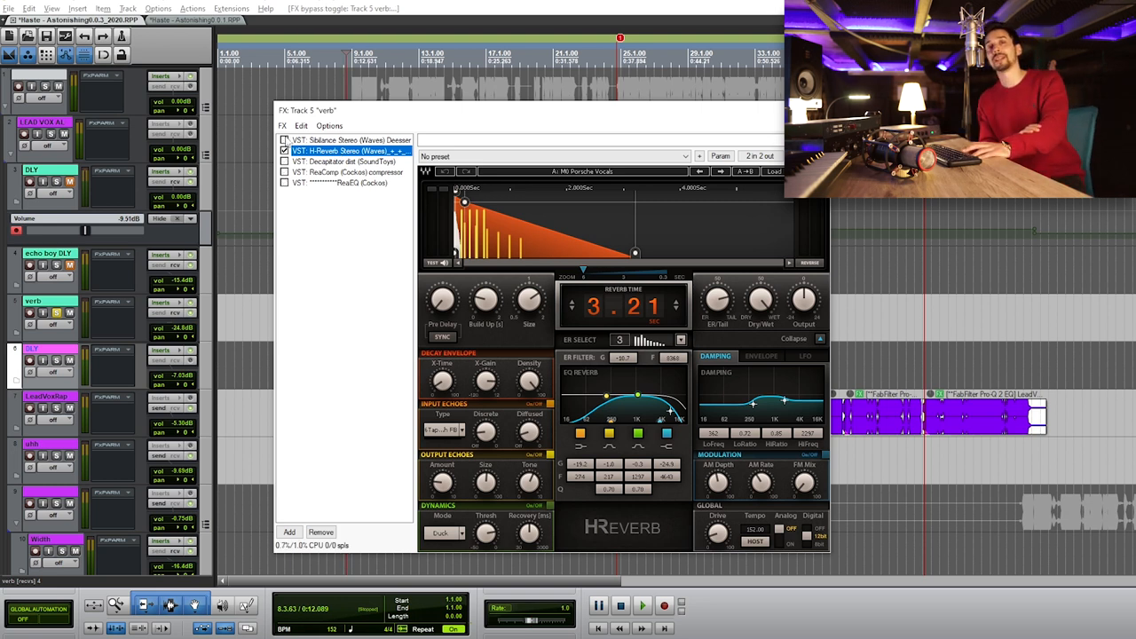
Step: Start playback with the verb track's H-Reverb (about 3.21 s) open
{"action": "left_click", "coordinate": [632, 604]}
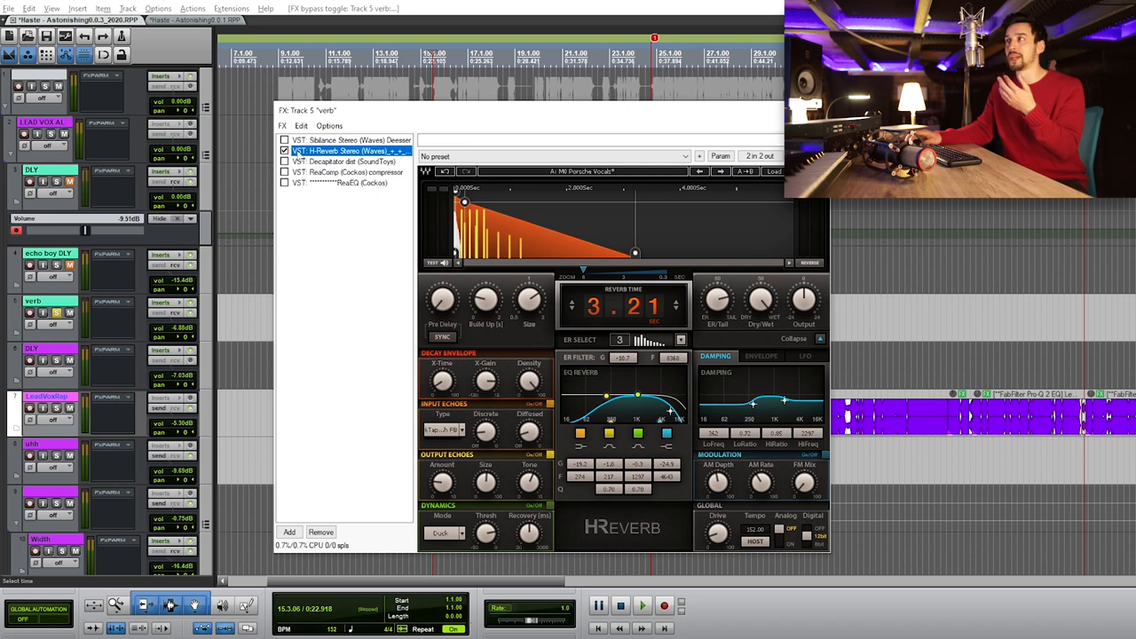
Step: Show the Sibilance de-esser with its -40 threshold at the head of the verb bus chain
{"action": "left_click", "coordinate": [355, 139]}
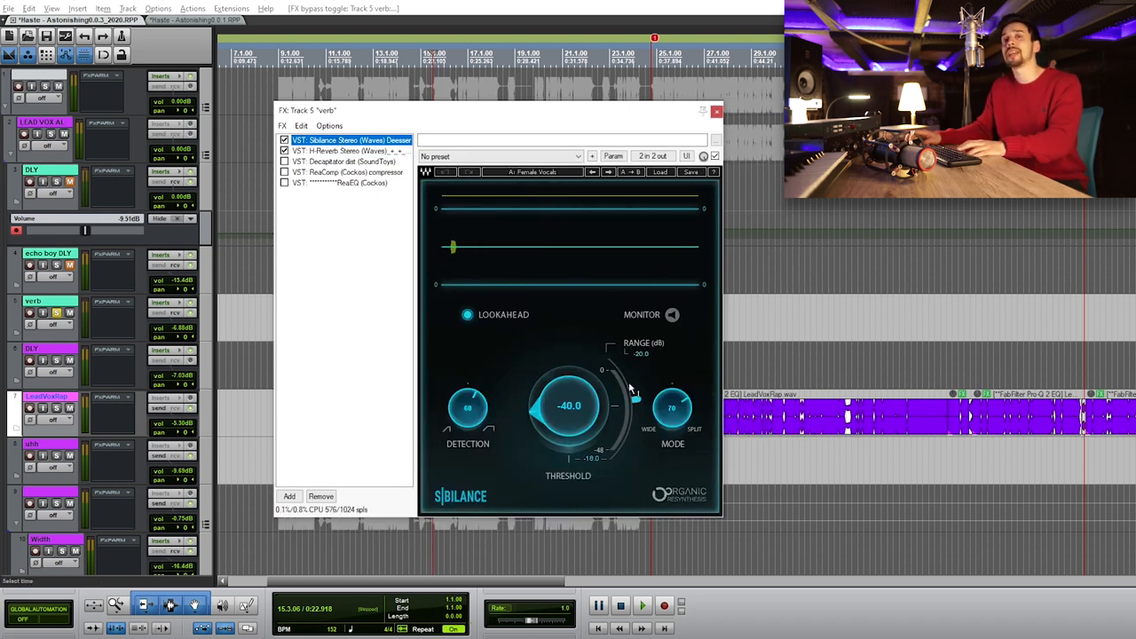
{"action": "left_click", "coordinate": [346, 149]}
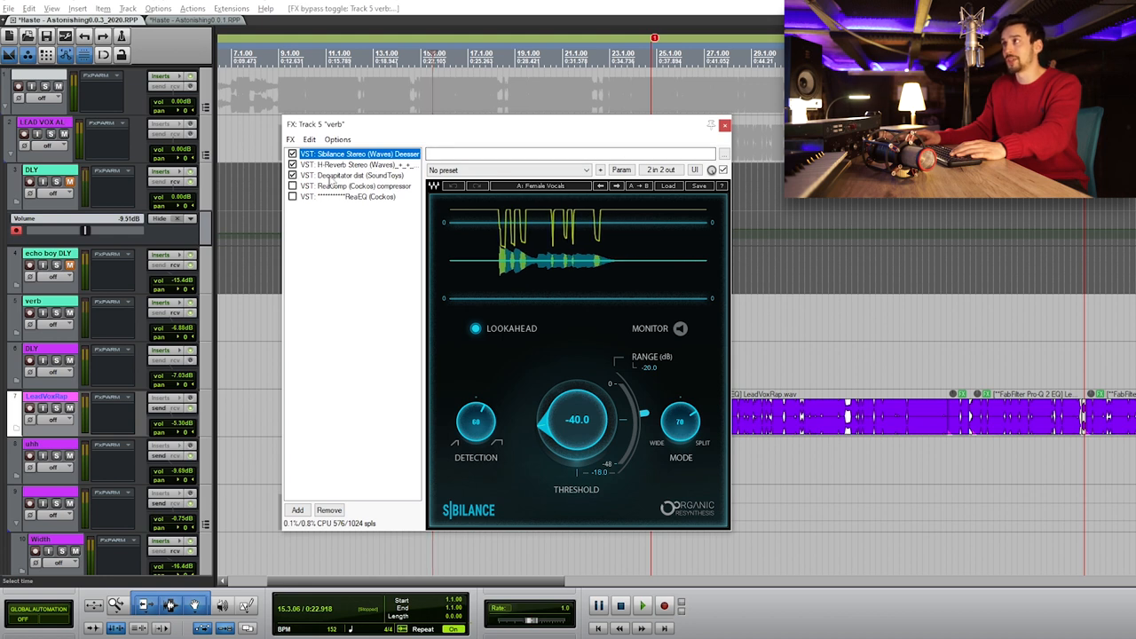
Step: Show the verb bus's Decapitator saturation, then its sidechain ReaComp compressor
{"action": "left_click", "coordinate": [353, 174]}
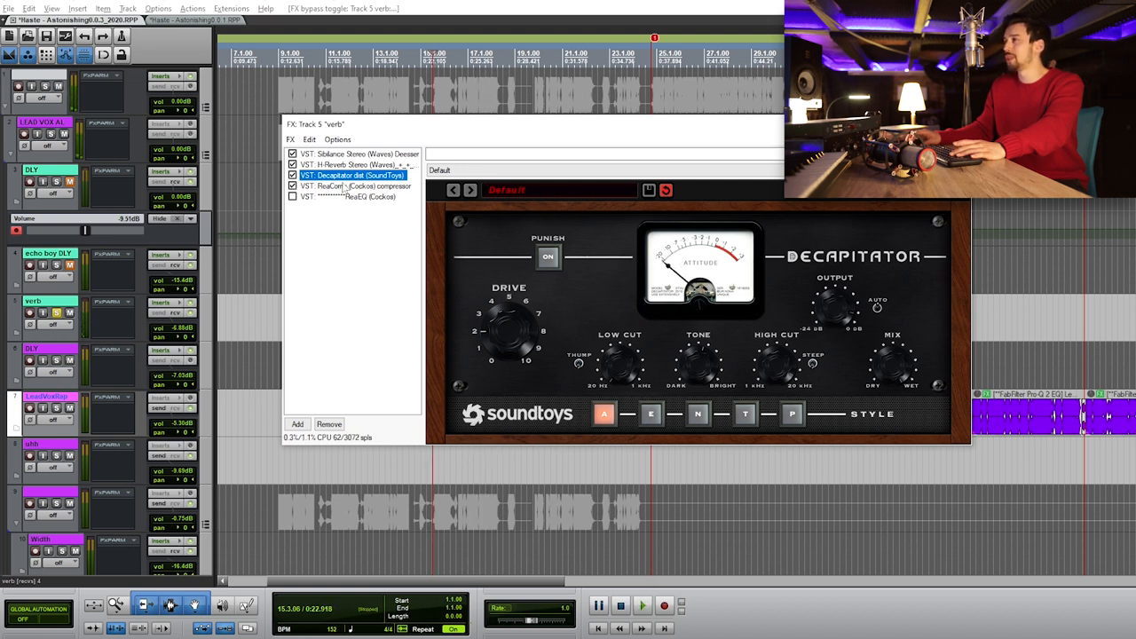
{"action": "left_click", "coordinate": [359, 187]}
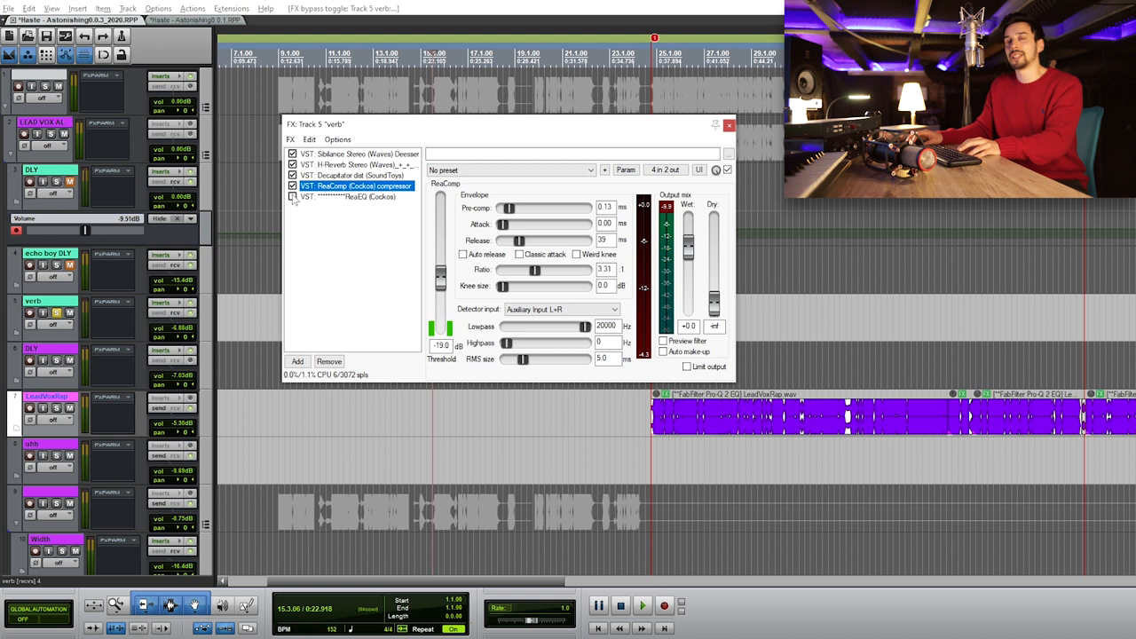
Step: Show the verb bus ReaEQ with its low shelf around 210 Hz
{"action": "left_click", "coordinate": [352, 195]}
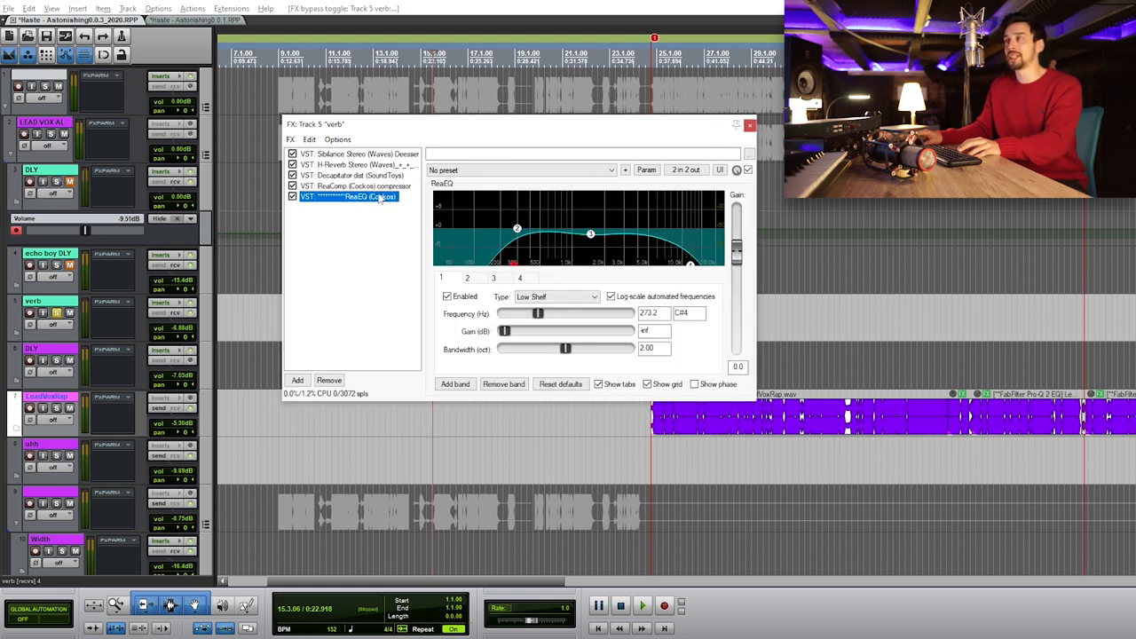
{"action": "mouse_move", "coordinate": [465, 230]}
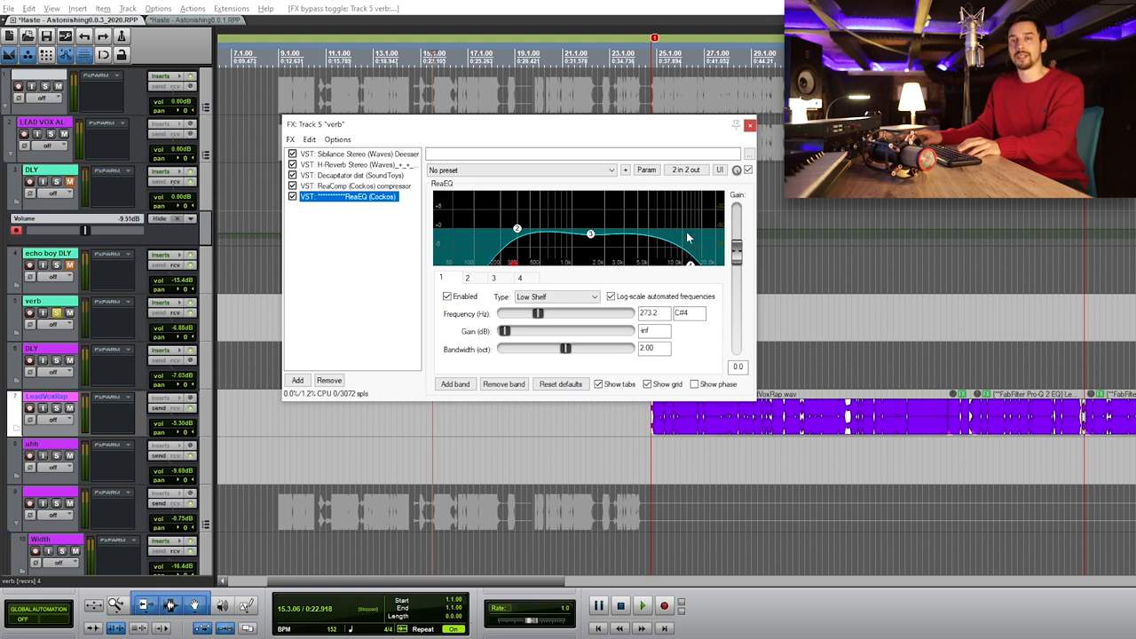
{"action": "mouse_move", "coordinate": [685, 231]}
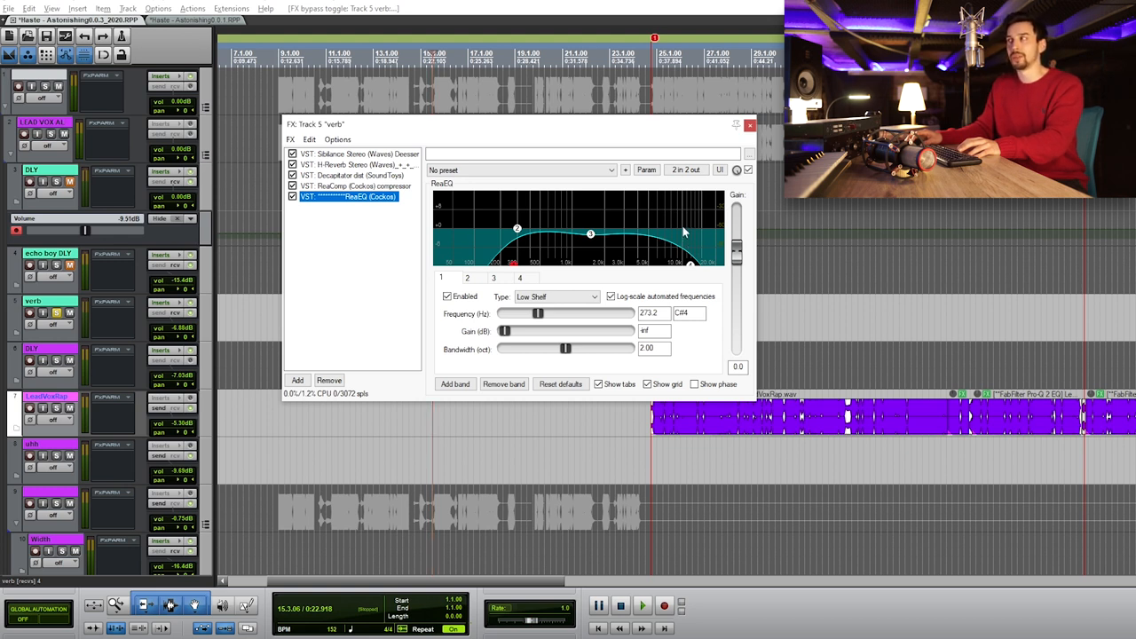
{"action": "mouse_move", "coordinate": [703, 242]}
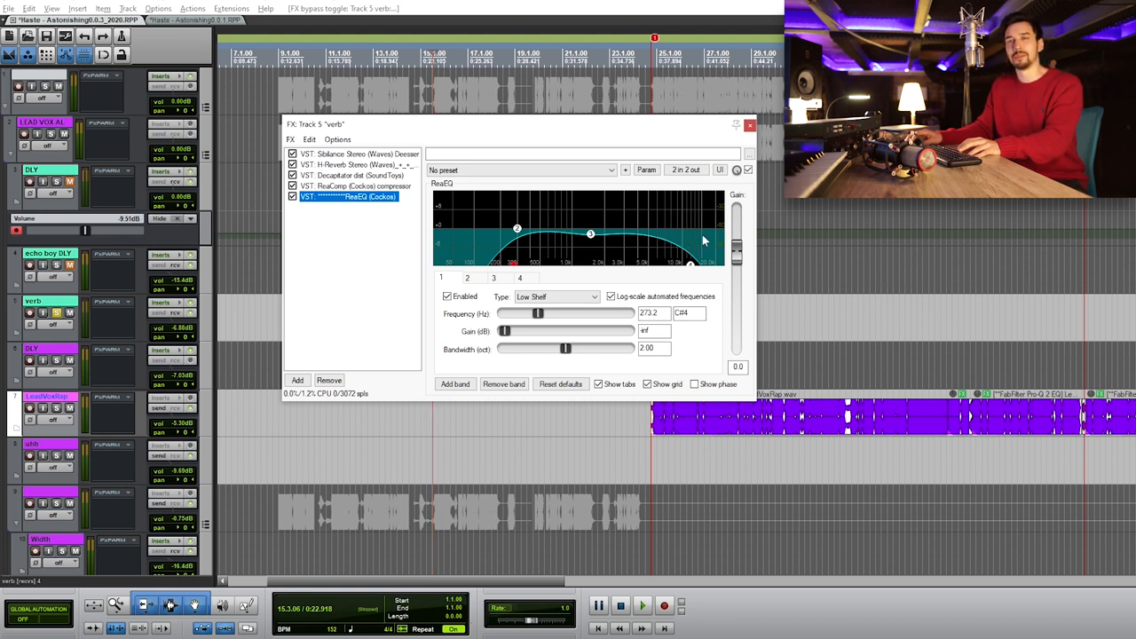
{"action": "mouse_move", "coordinate": [481, 239]}
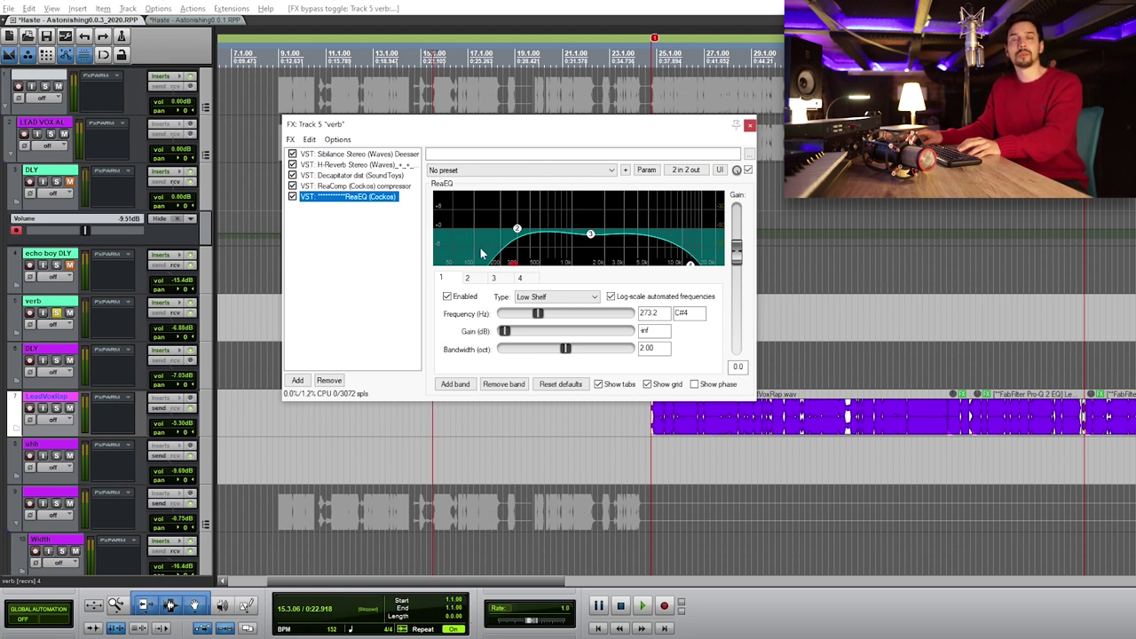
{"action": "mouse_move", "coordinate": [625, 204]}
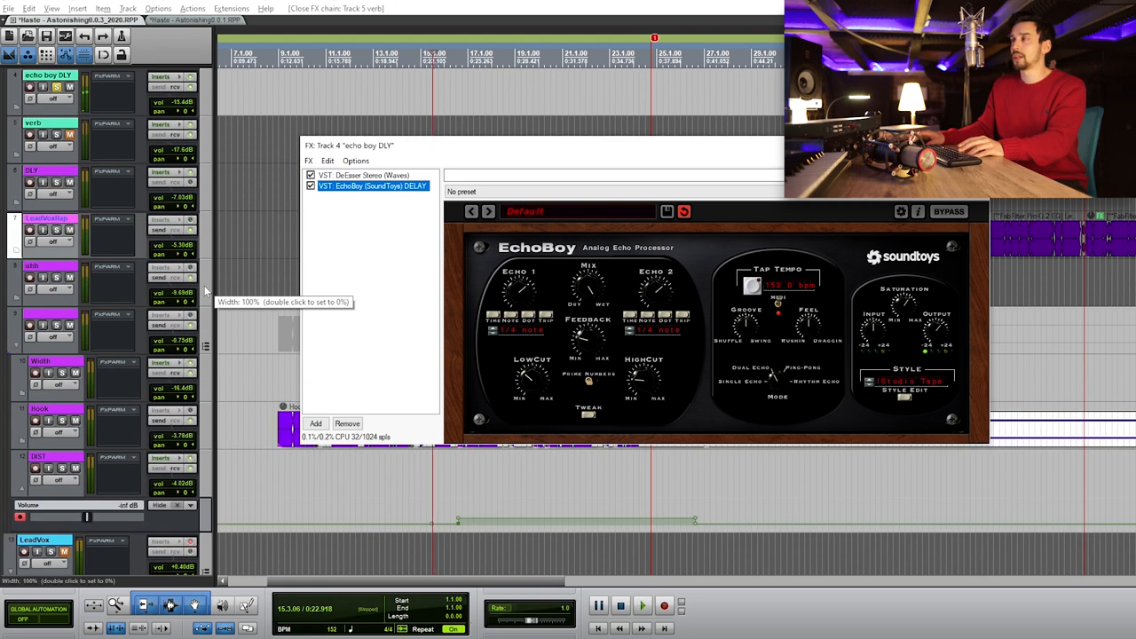
Step: Show the DeEsser on the echo boy DLY bus, then close that effects window
{"action": "left_click", "coordinate": [363, 176]}
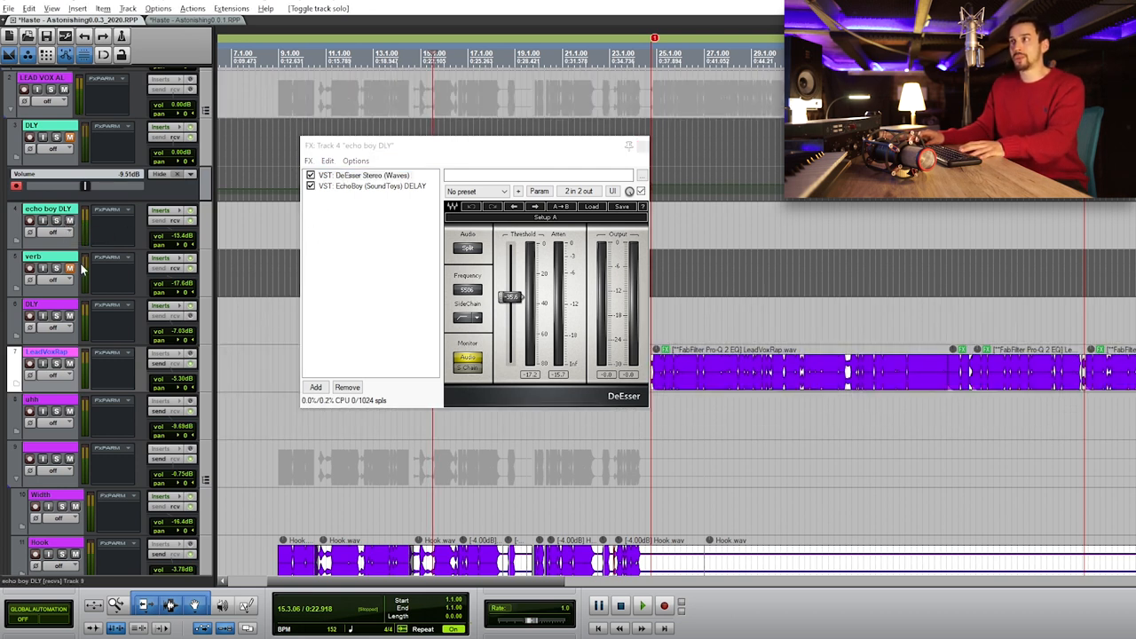
{"action": "left_click", "coordinate": [70, 268]}
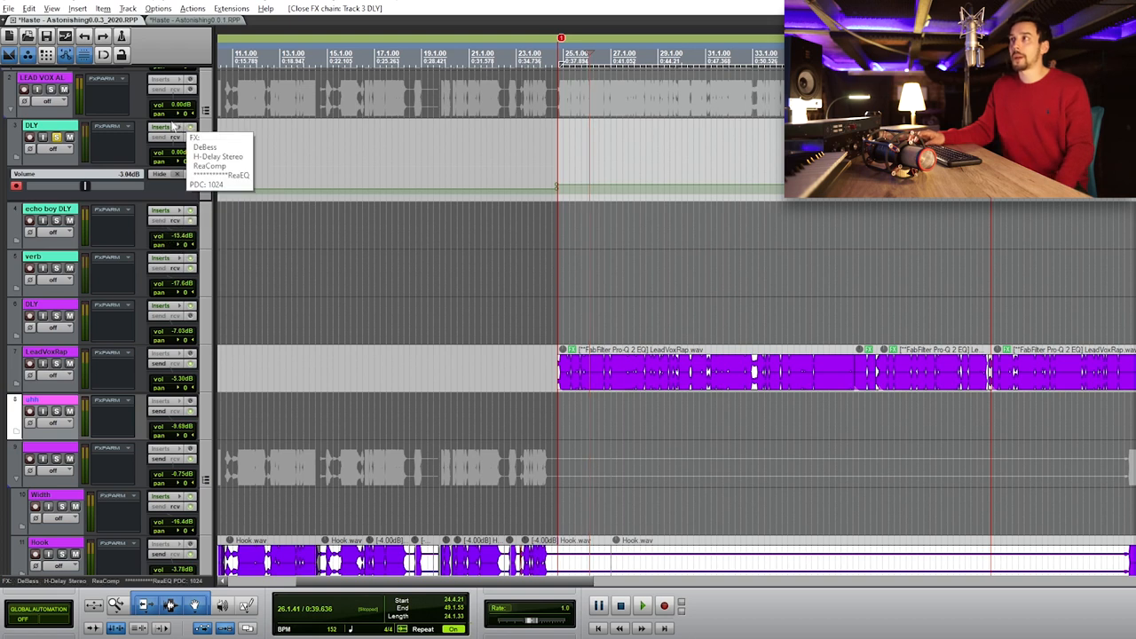
Step: Open the DLY track's effect chain and show its airwindows DeEss de-esser
{"action": "left_click", "coordinate": [213, 156]}
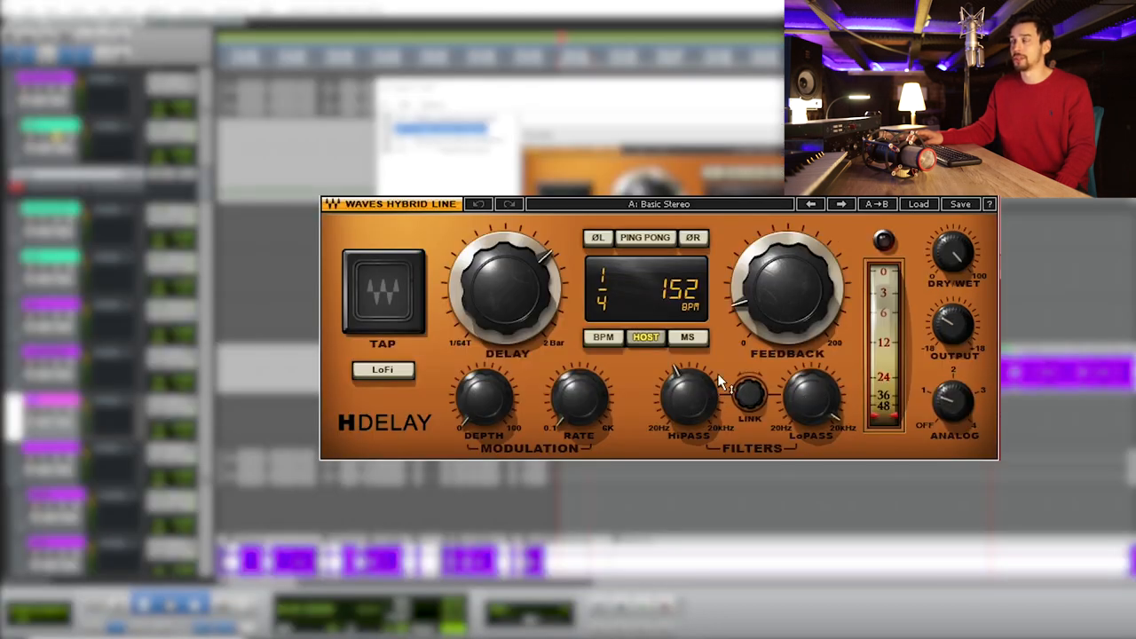
{"action": "mouse_move", "coordinate": [612, 270]}
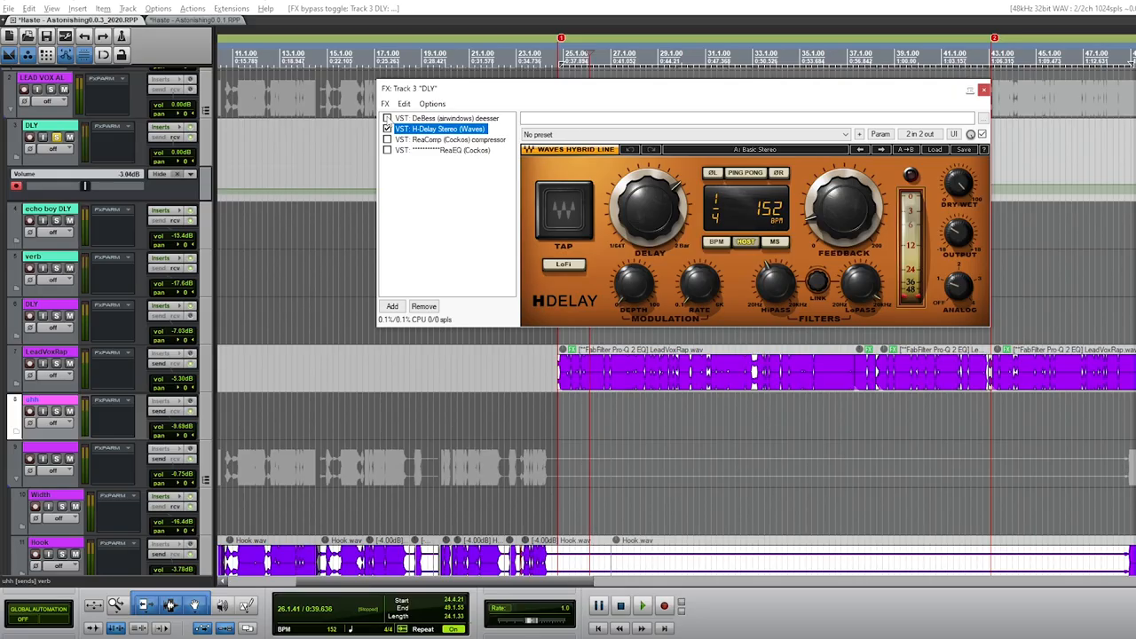
{"action": "left_click", "coordinate": [445, 117]}
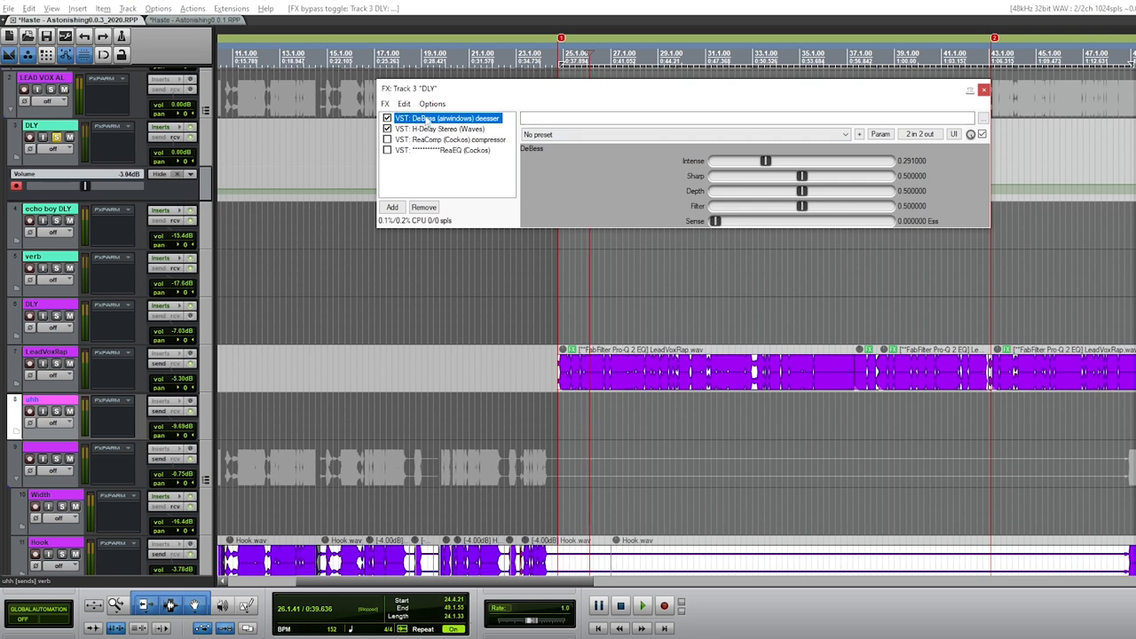
Step: Show the DLY bus's H-Delay at 152 BPM, ReaComp, then ReaEQ with its low shelf near 237 Hz
{"action": "left_click", "coordinate": [436, 127]}
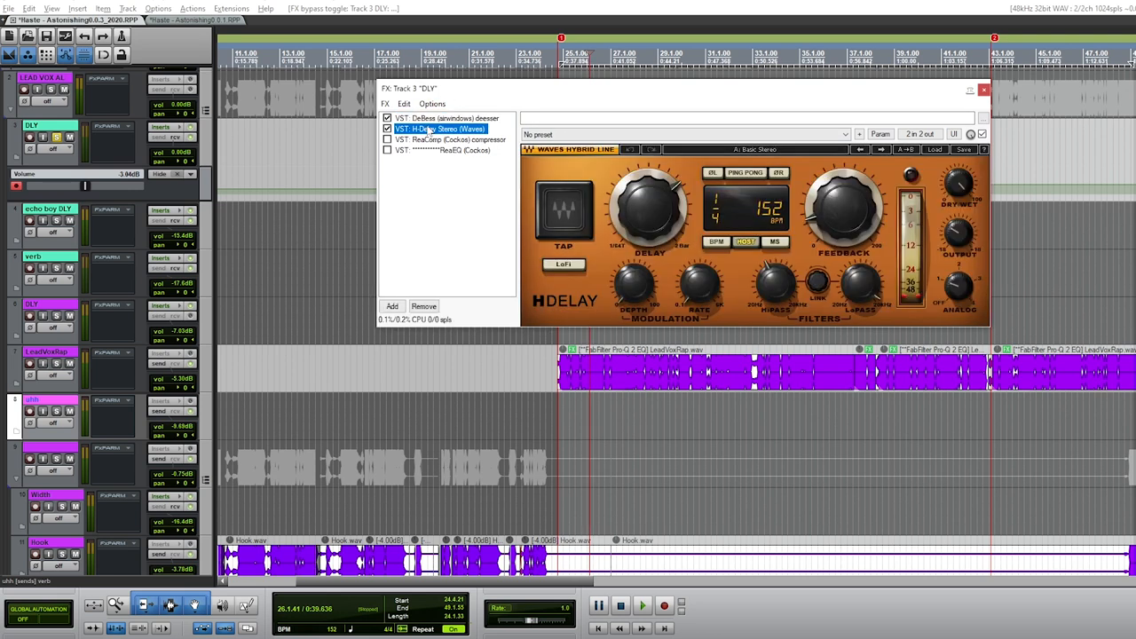
{"action": "left_click", "coordinate": [448, 138]}
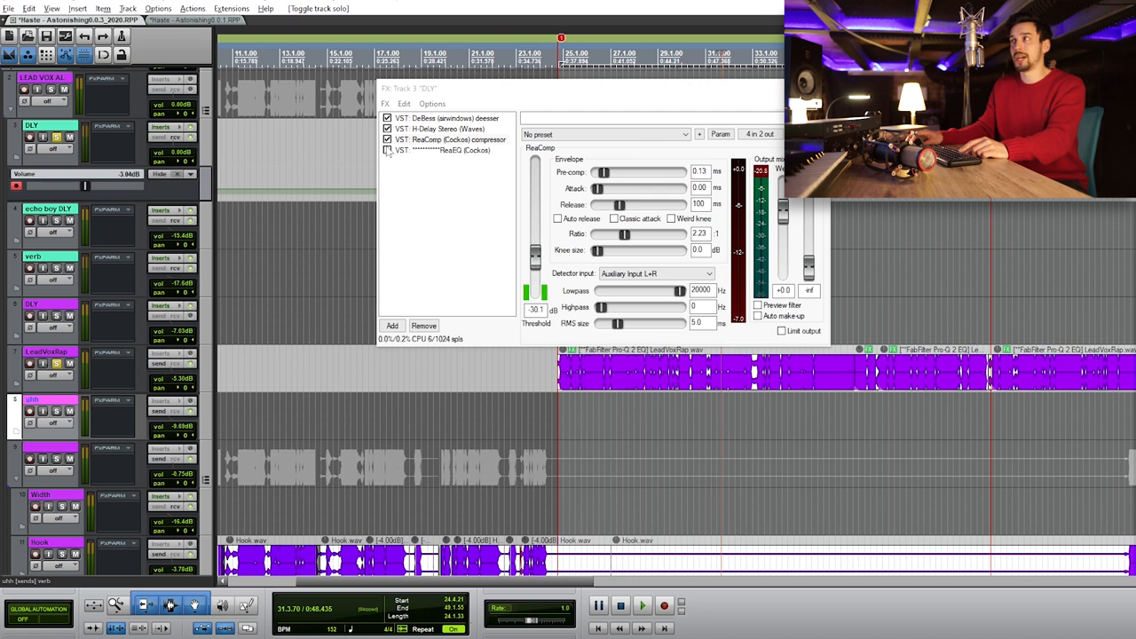
{"action": "left_click", "coordinate": [444, 149]}
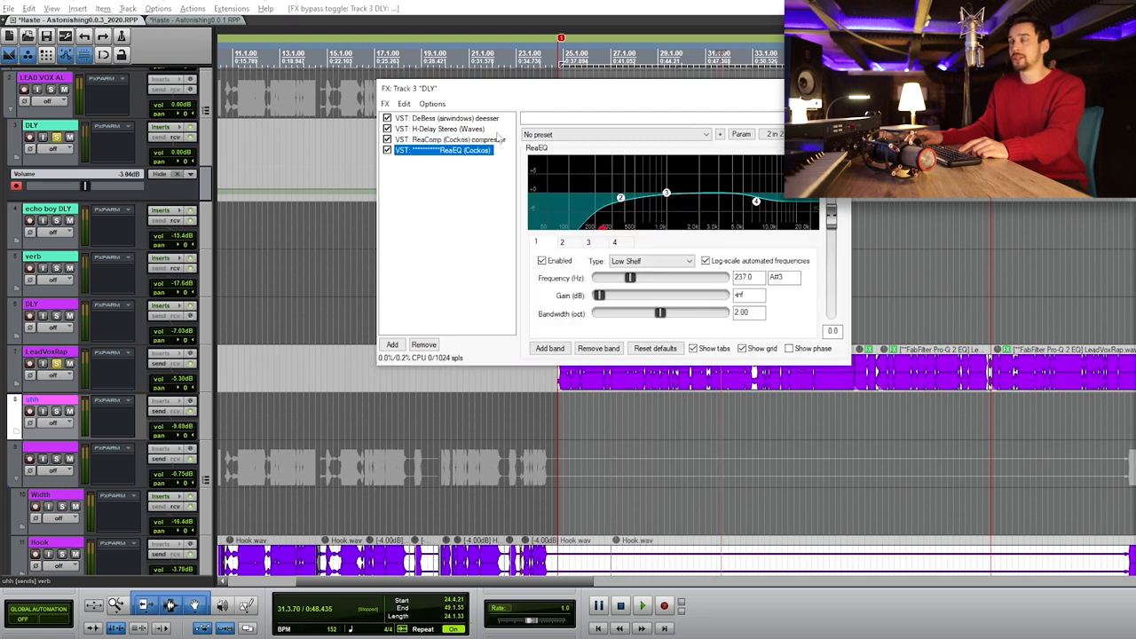
{"action": "mouse_move", "coordinate": [738, 202]}
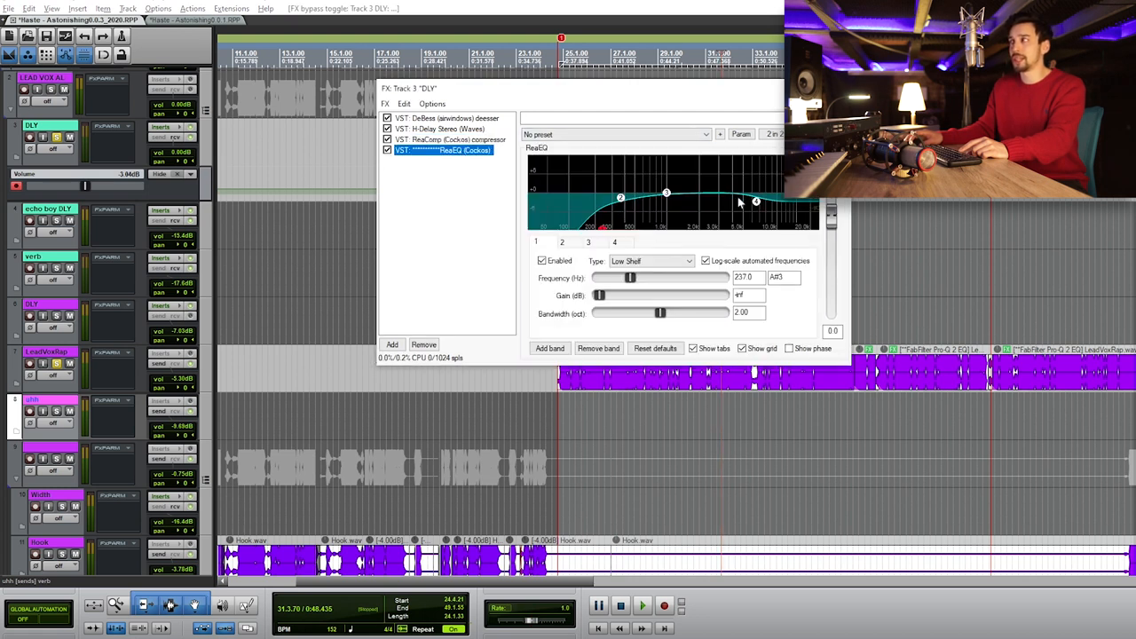